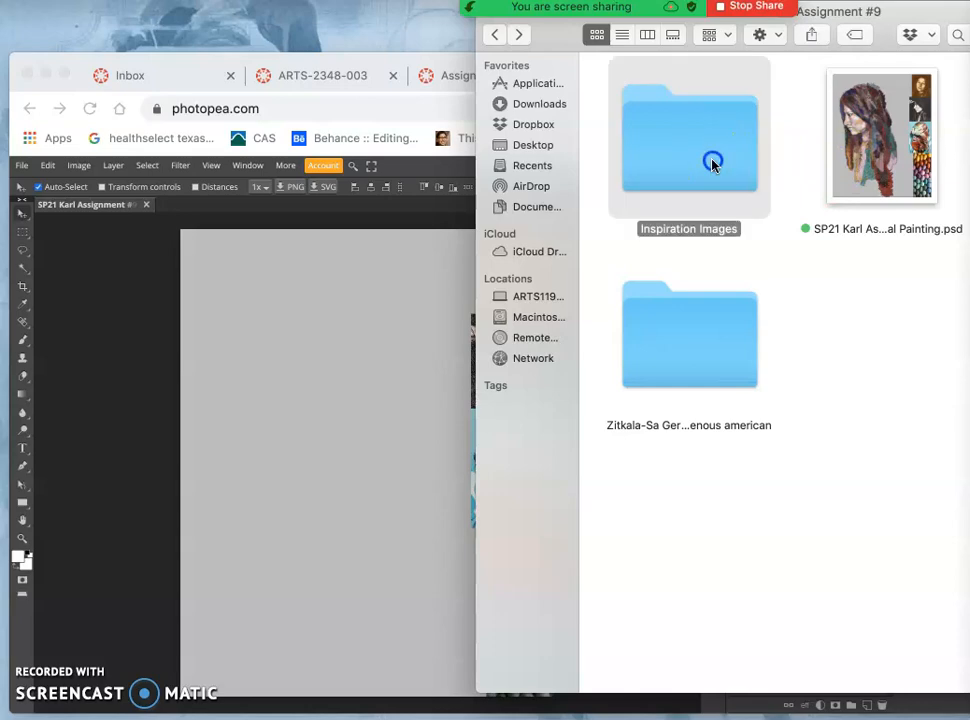
Browse the Inspiration Images folder and open the Zitkala-Sa references.
{"action": "double_click", "coordinate": [688, 135]}
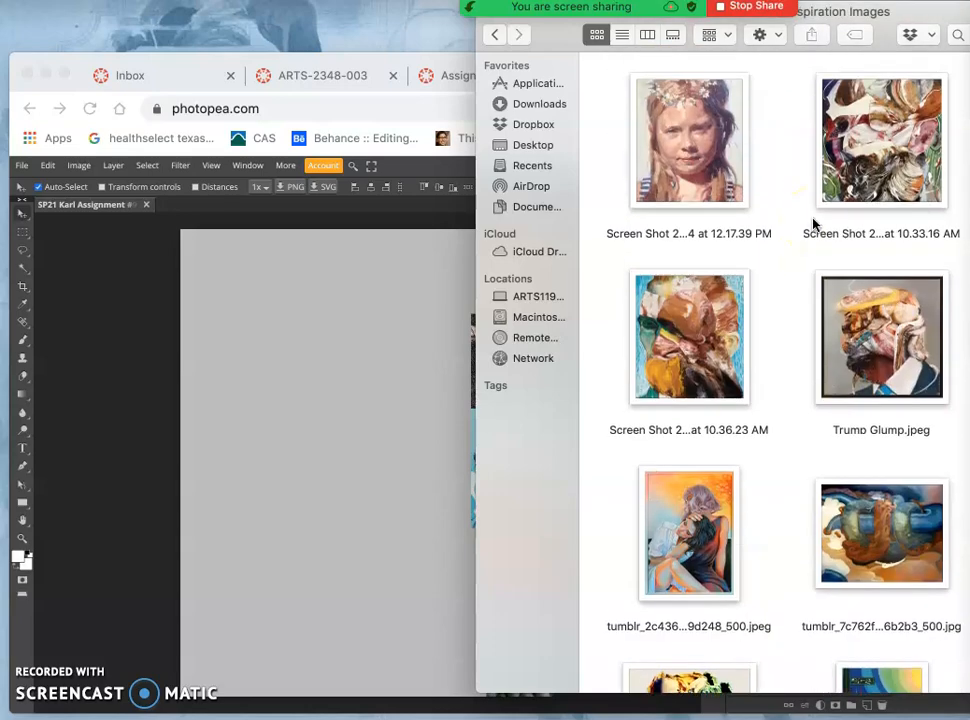
{"action": "scroll", "scroll_direction": "down", "scroll_amount": 3}
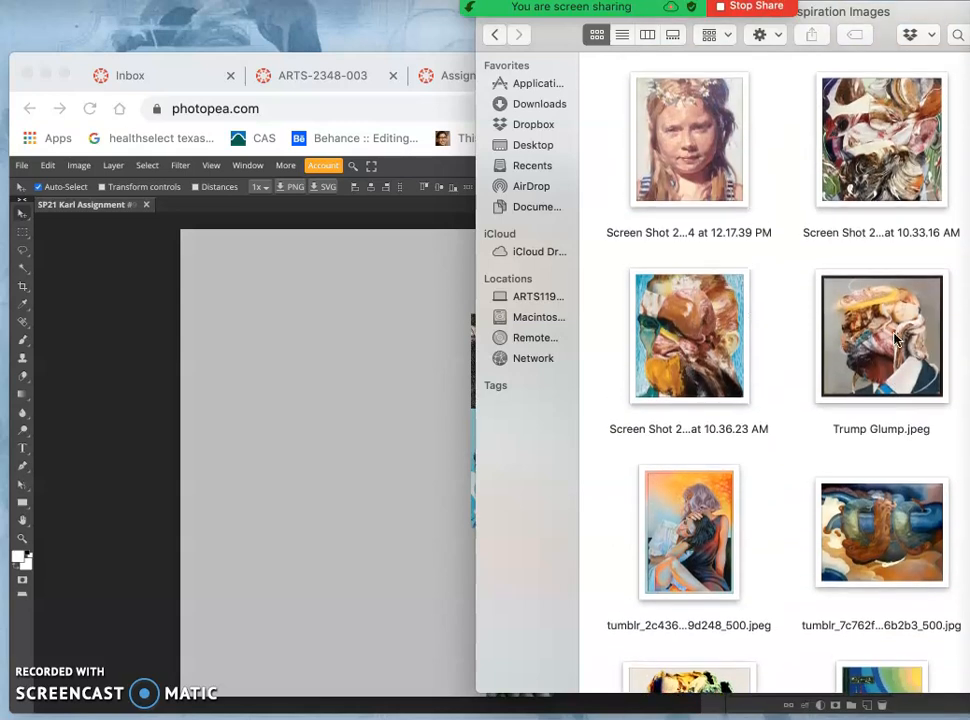
{"action": "scroll", "scroll_direction": "down", "scroll_amount": 3}
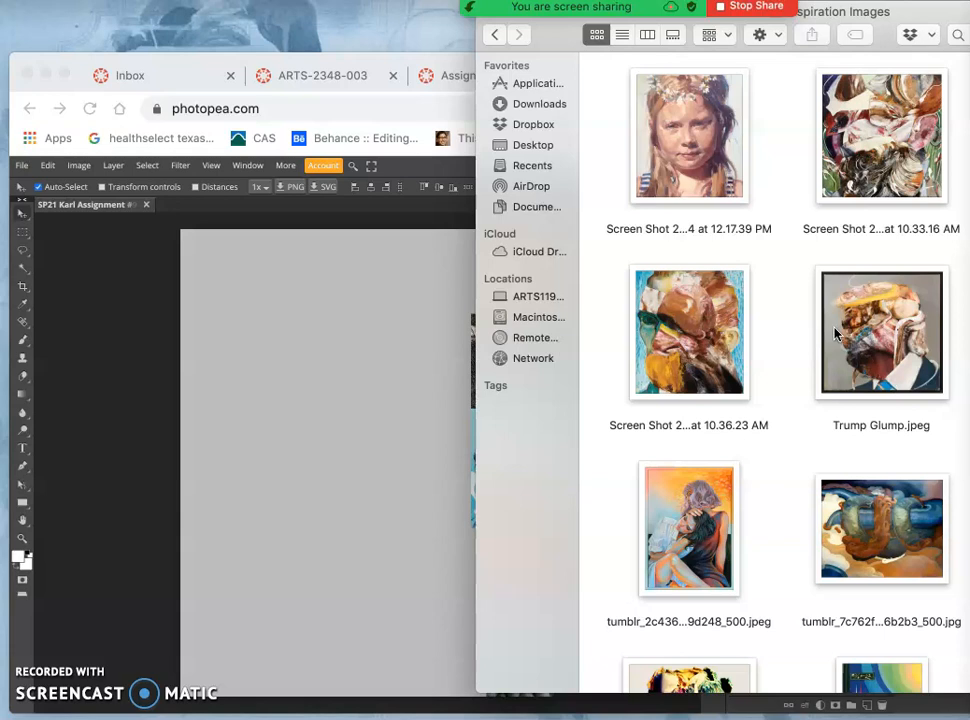
{"action": "left_click", "coordinate": [494, 35]}
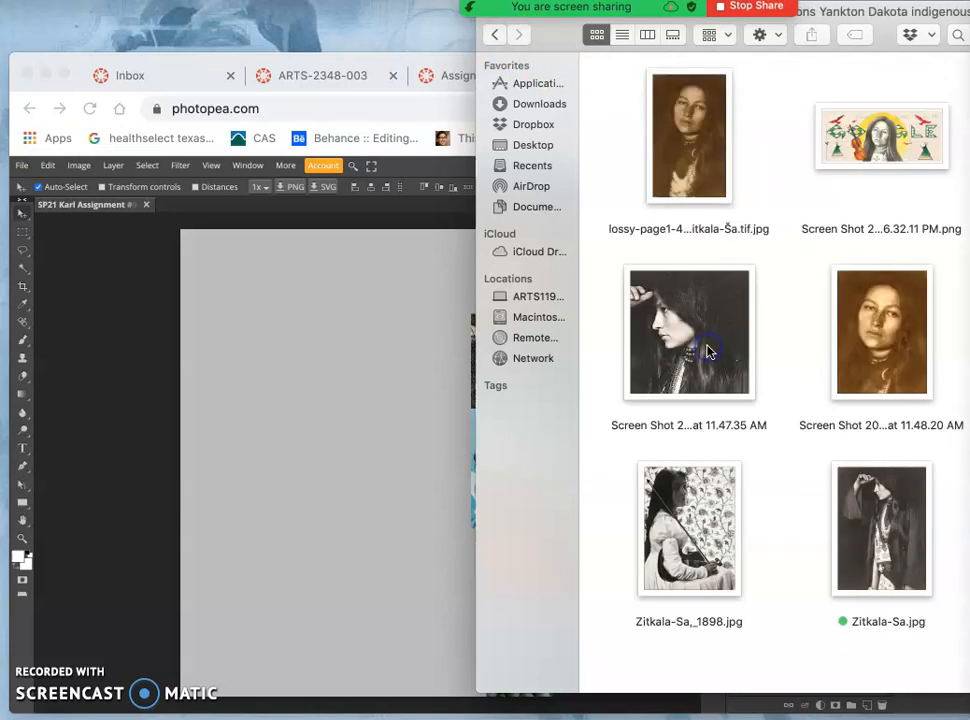
{"action": "mouse_move", "coordinate": [868, 388]}
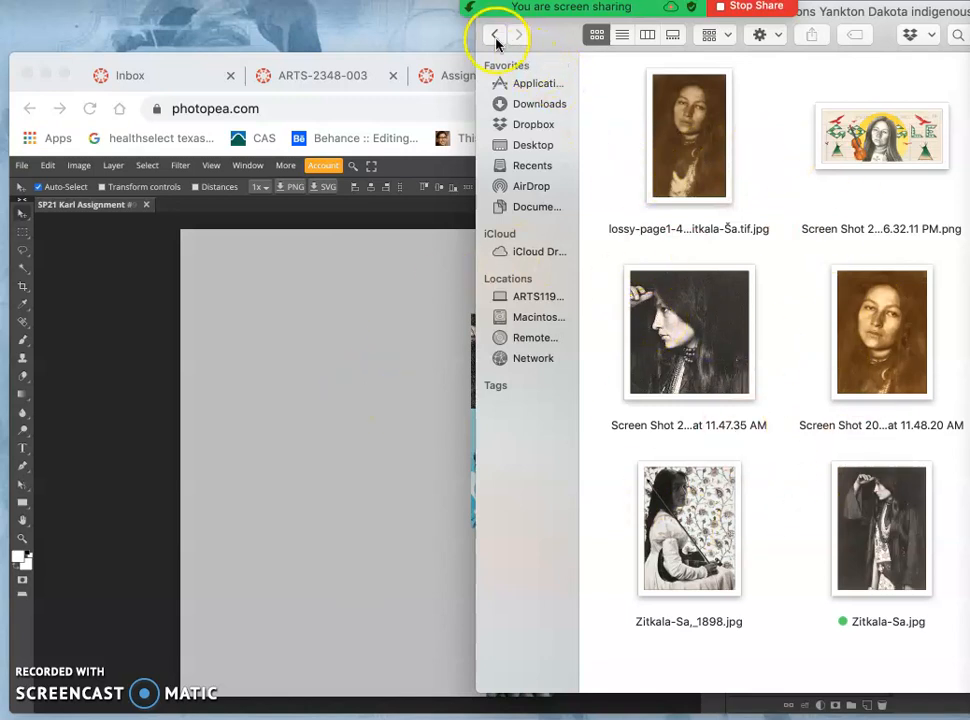
Return to the assignment folder and scroll through Inspiration Images again.
{"action": "left_click", "coordinate": [495, 35]}
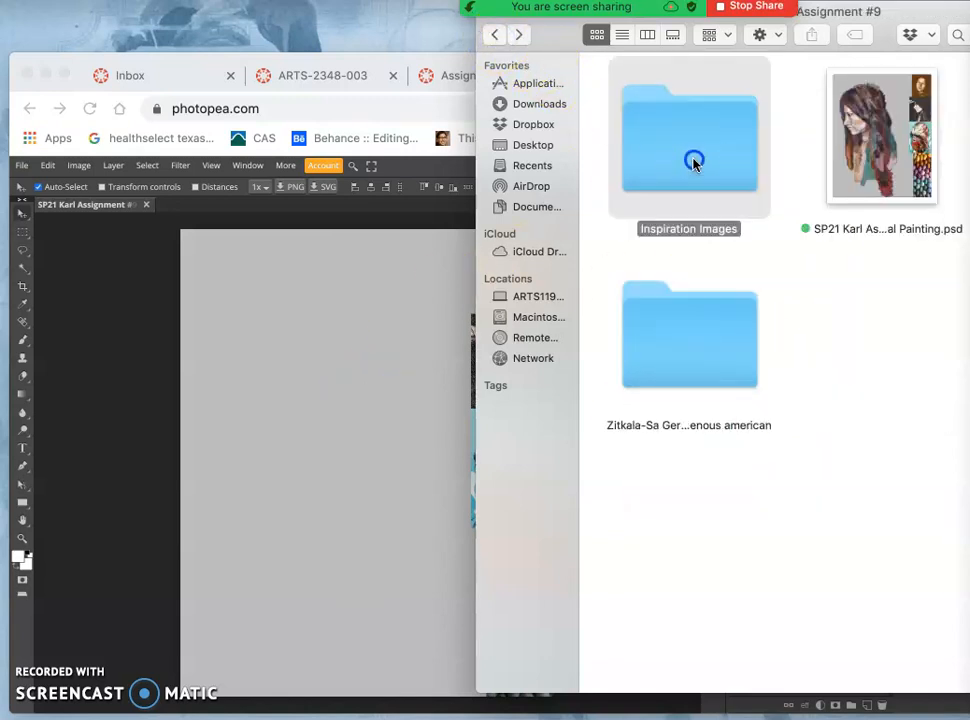
{"action": "double_click", "coordinate": [688, 135]}
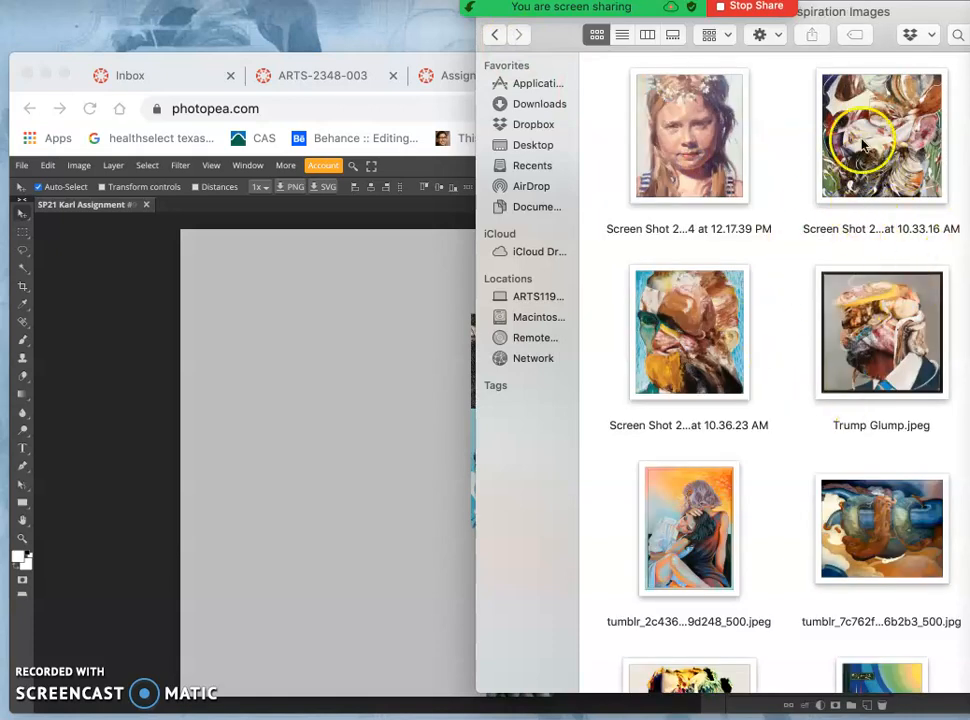
{"action": "scroll", "scroll_direction": "down", "scroll_amount": 3}
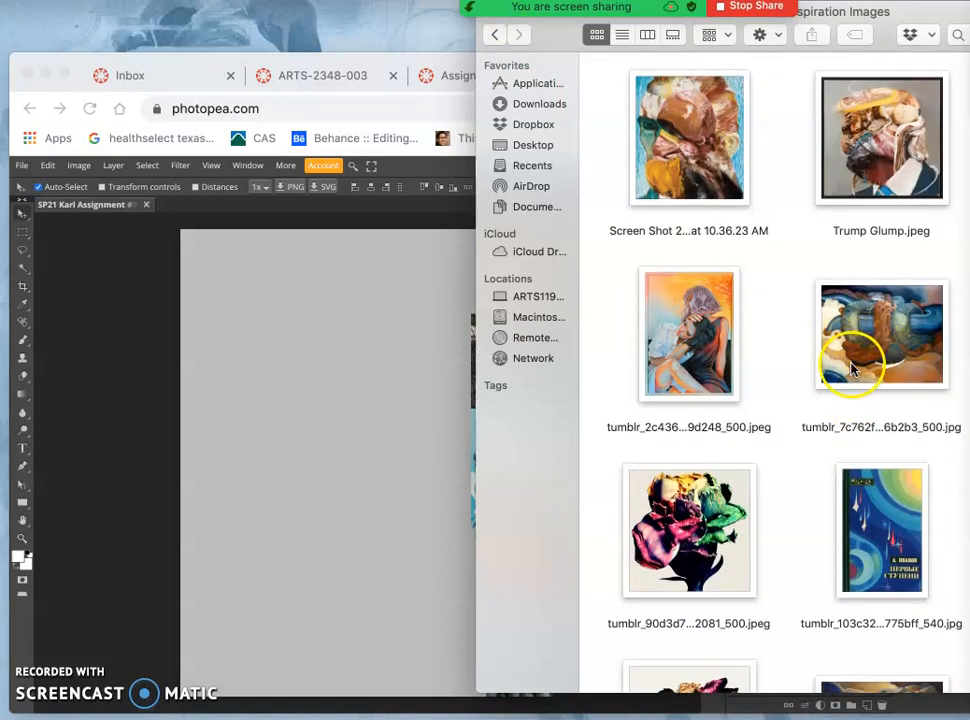
{"action": "scroll", "scroll_direction": "down", "scroll_amount": 3}
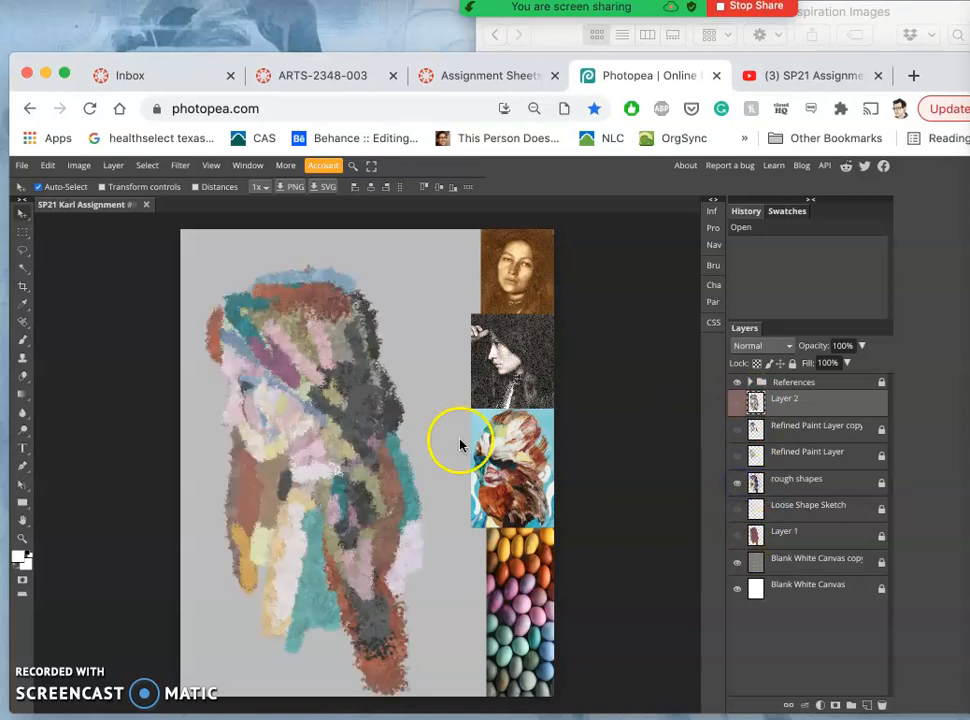
{"action": "mouse_move", "coordinate": [685, 540]}
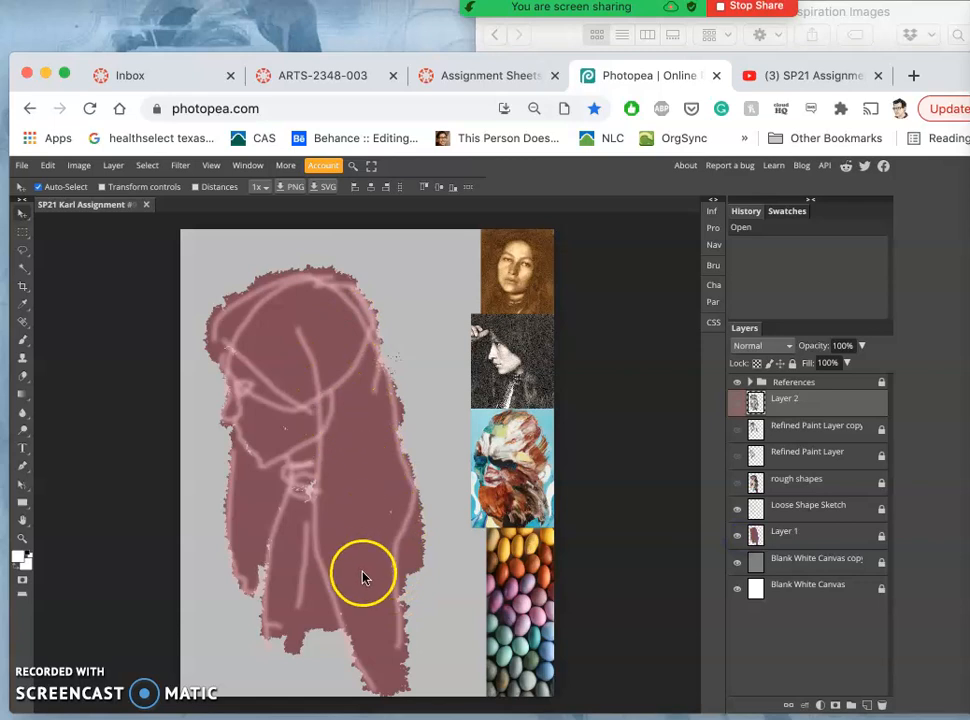
Toggle layer visibility to step through the sketch, rough shapes and refined paint stages.
{"action": "left_click", "coordinate": [738, 490]}
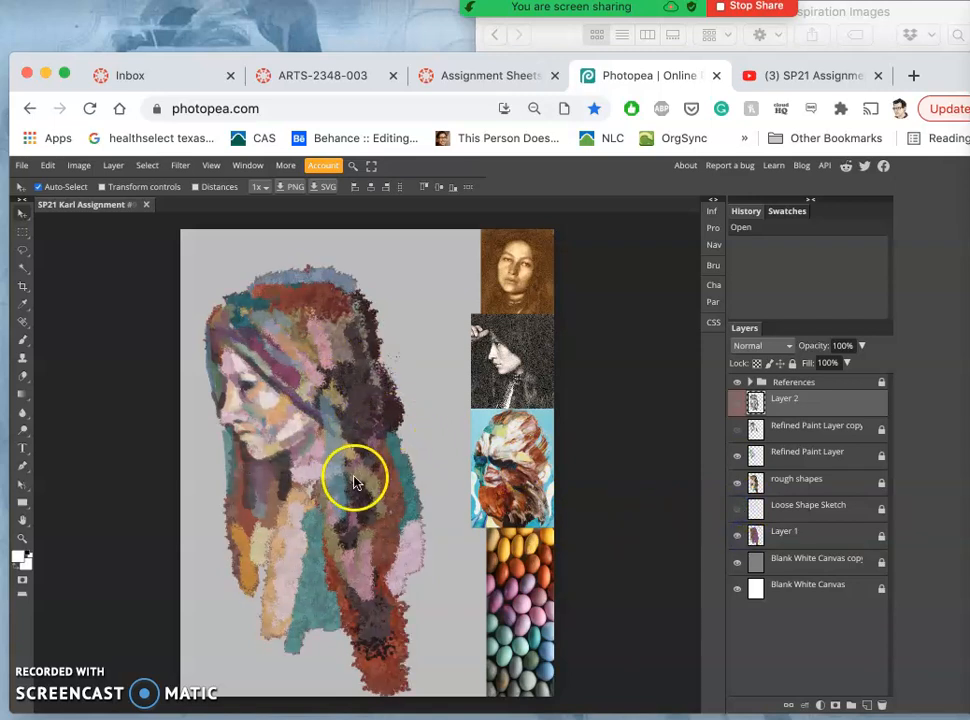
{"action": "left_click", "coordinate": [738, 436]}
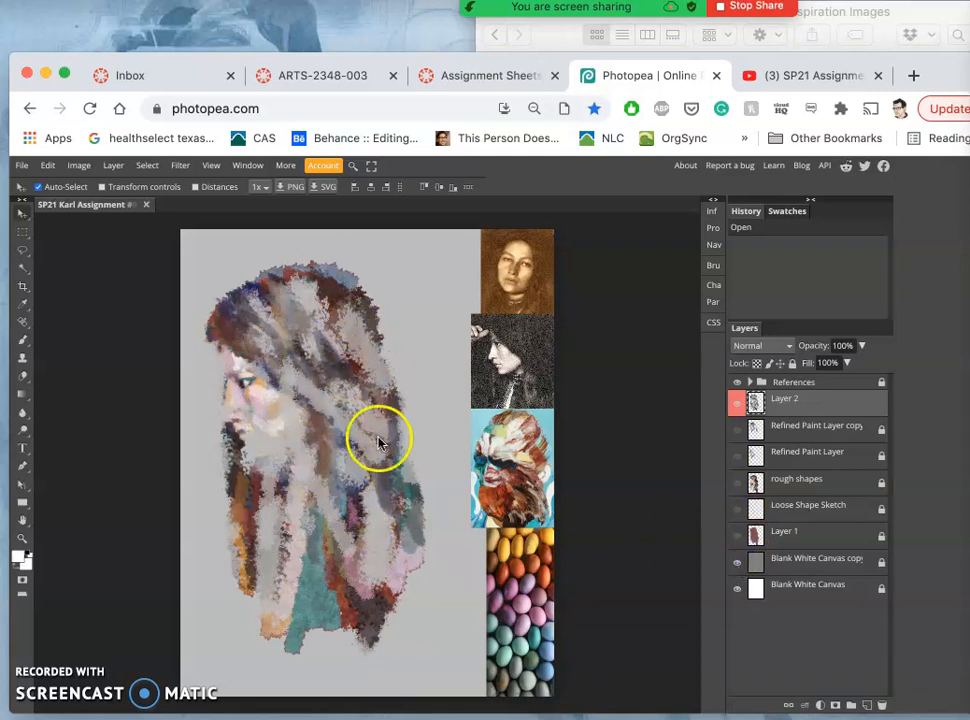
Hide Layer 2 and toggle Refined Paint Layer copy and Refined Paint Layer visibility.
{"action": "left_click", "coordinate": [738, 398]}
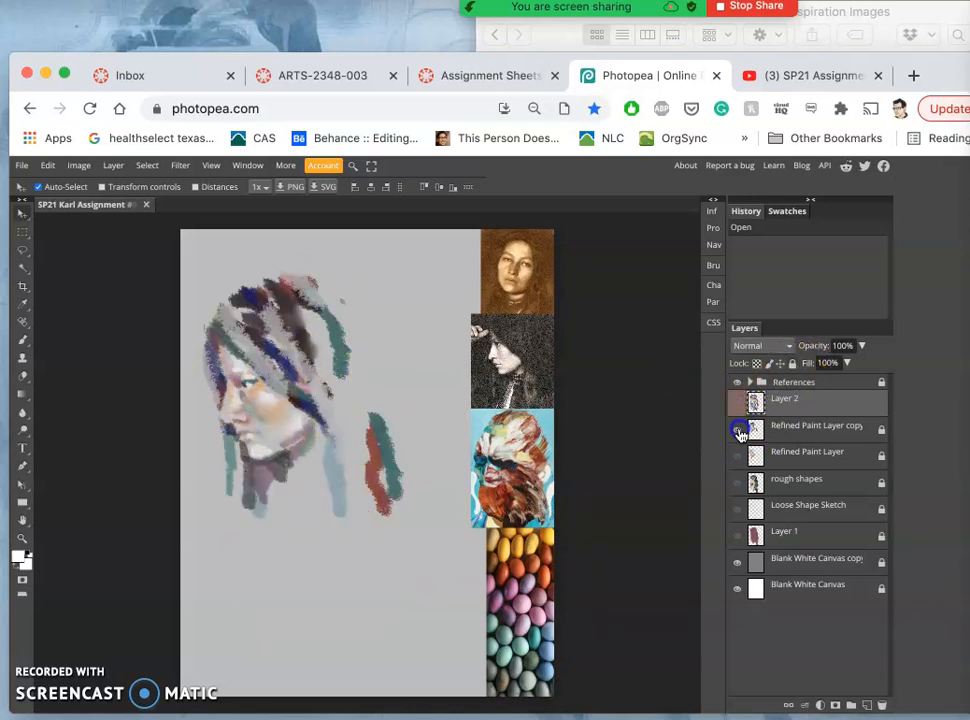
{"action": "left_click", "coordinate": [737, 429]}
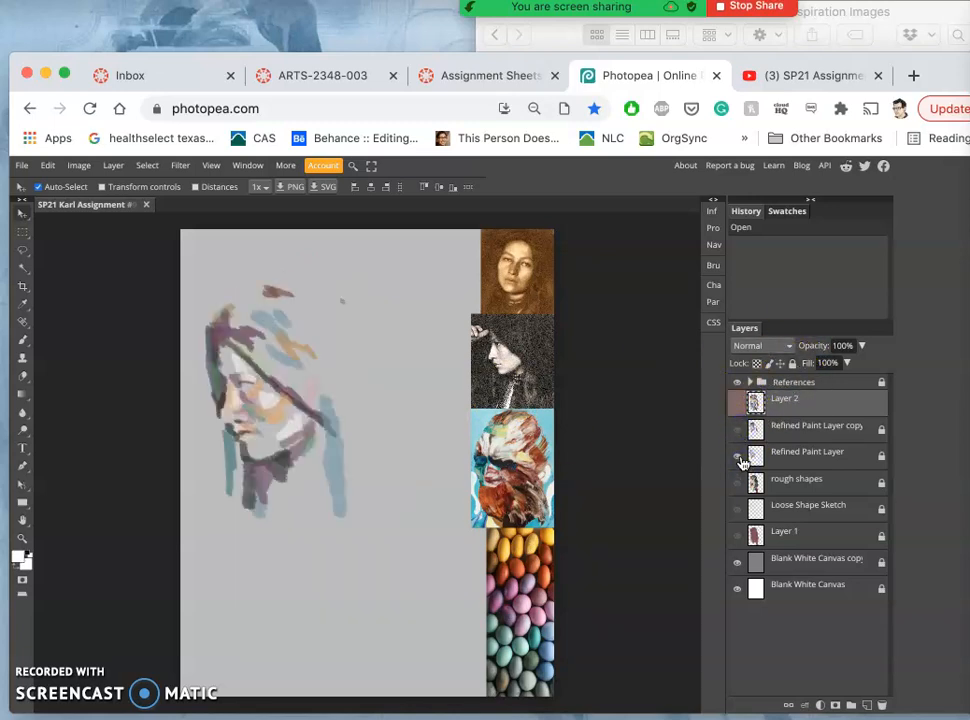
{"action": "left_click", "coordinate": [737, 456]}
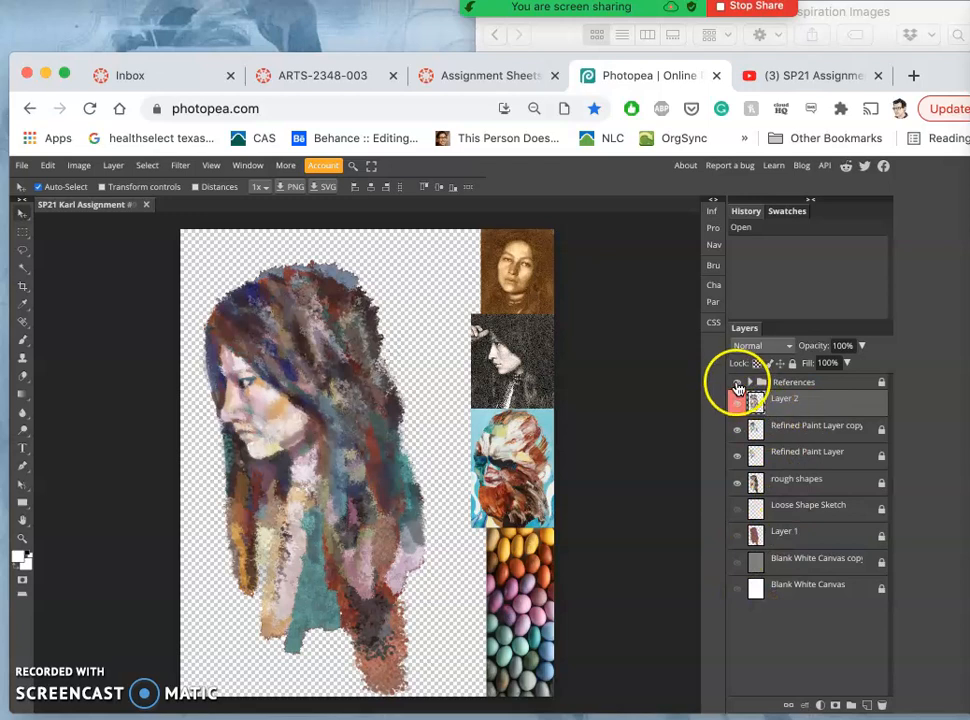
Hide References, unlock the painting layers and merge them with Layer > Merge Layers.
{"action": "left_click", "coordinate": [738, 382]}
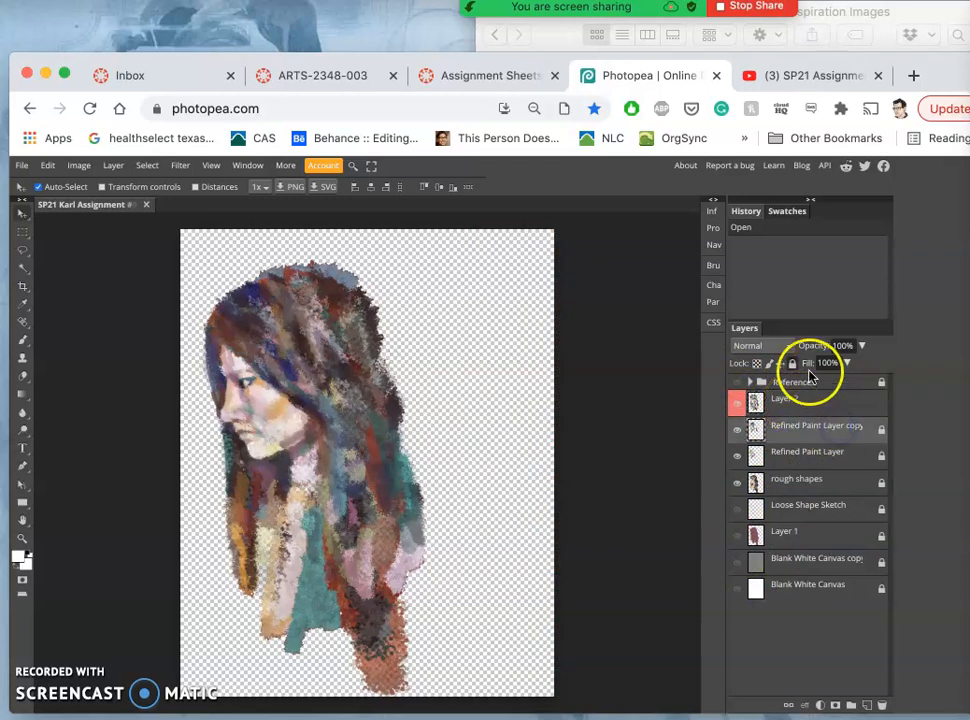
{"action": "left_click", "coordinate": [780, 363]}
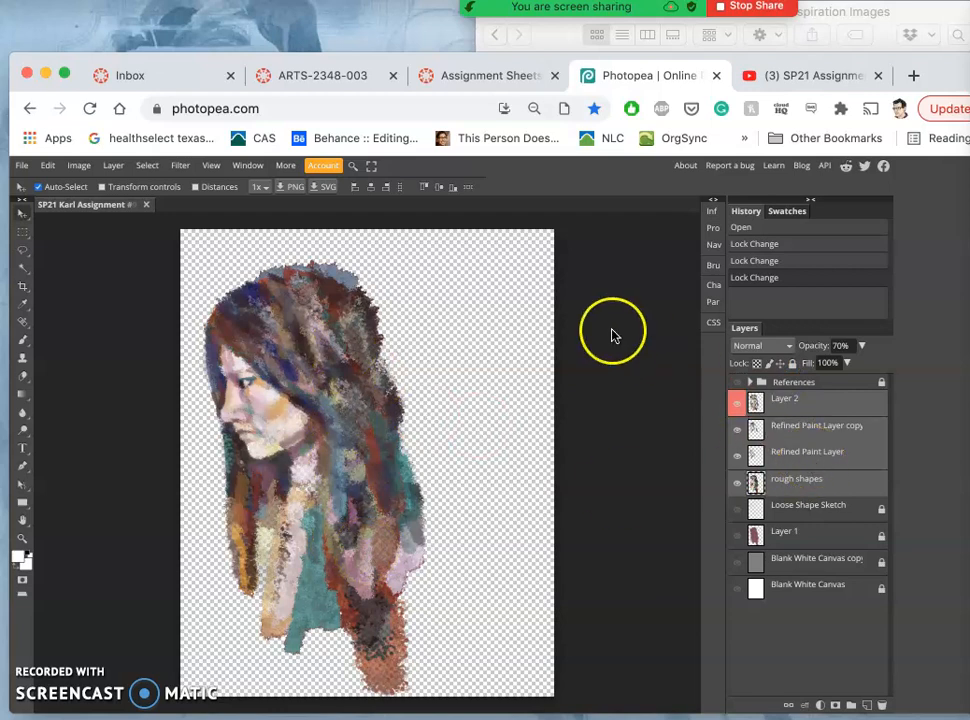
{"action": "left_click", "coordinate": [113, 165]}
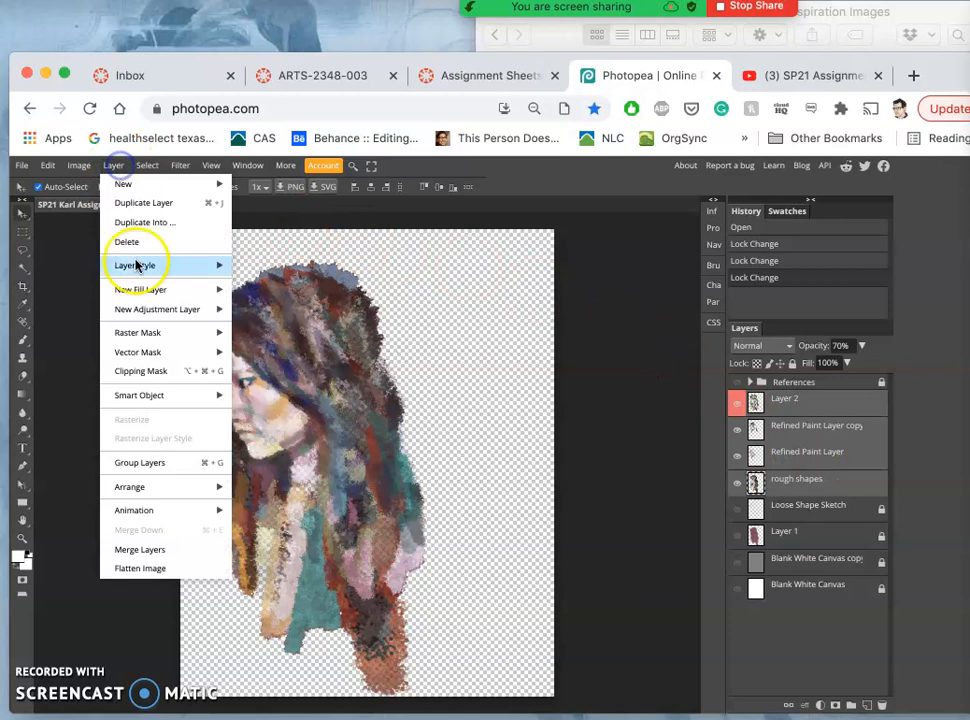
{"action": "left_click", "coordinate": [140, 549]}
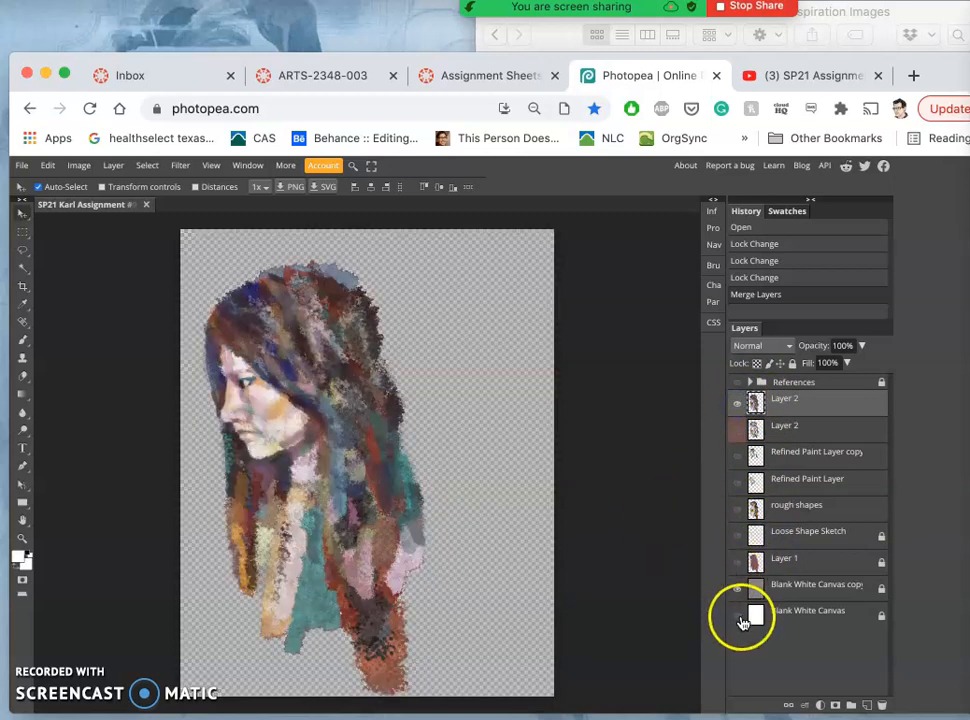
Show the grey Blank White Canvas copy and toggle the merged Layer 2 to compare.
{"action": "left_click", "coordinate": [737, 613]}
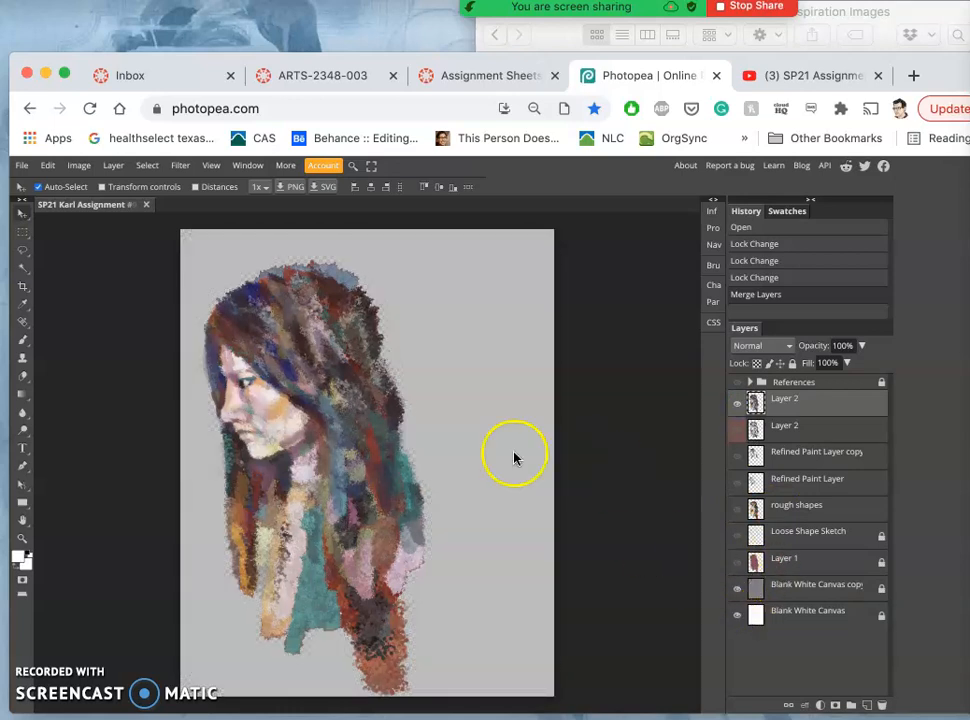
{"action": "left_click", "coordinate": [738, 403]}
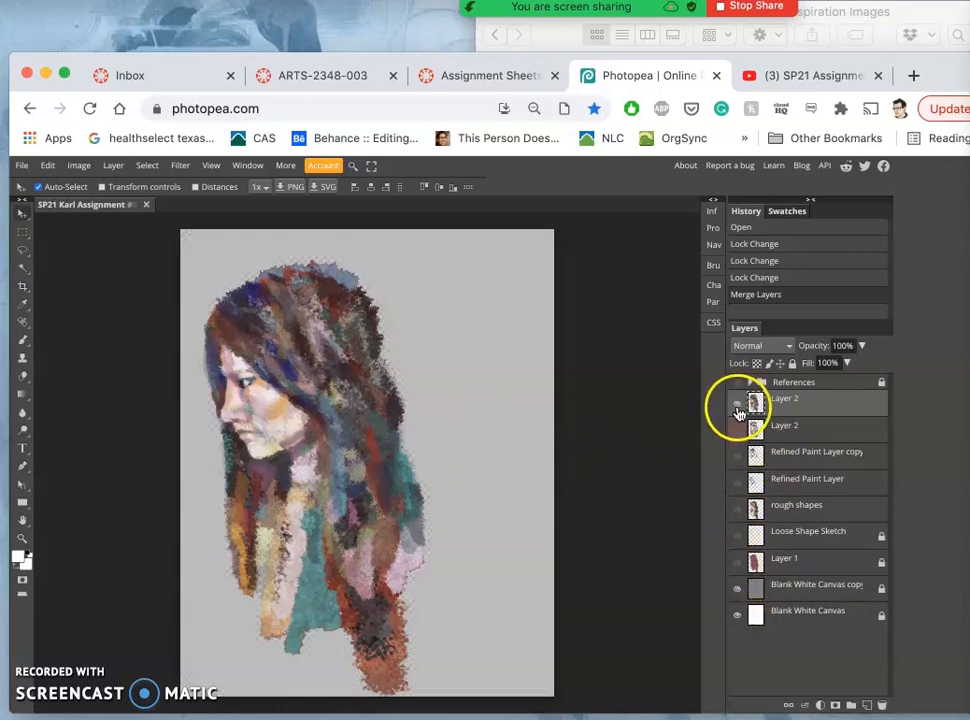
{"action": "left_click", "coordinate": [738, 425]}
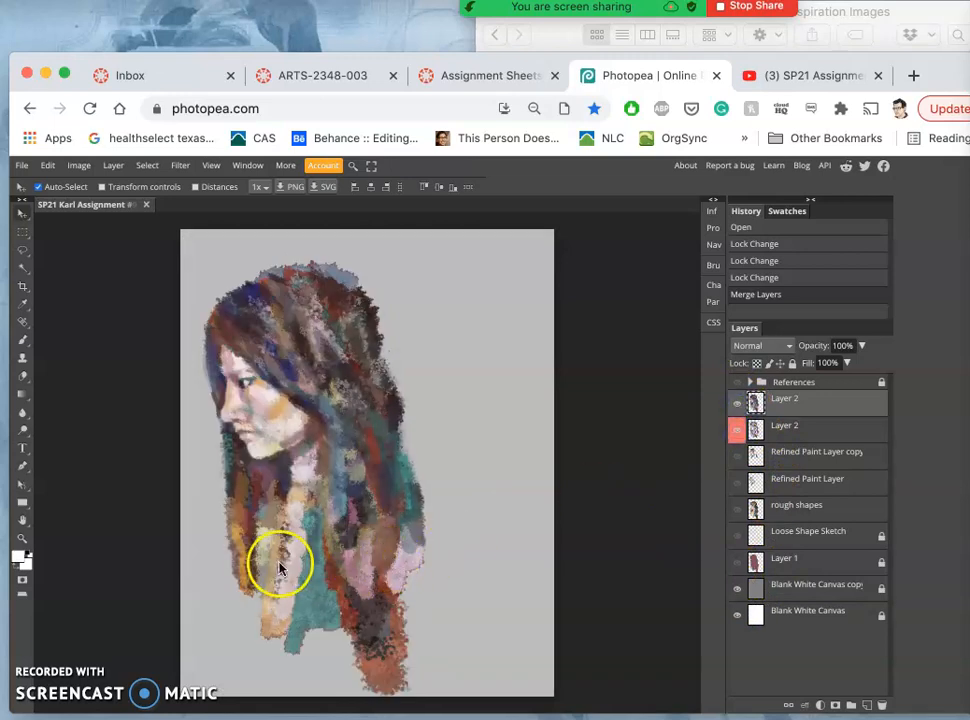
{"action": "left_click", "coordinate": [737, 452]}
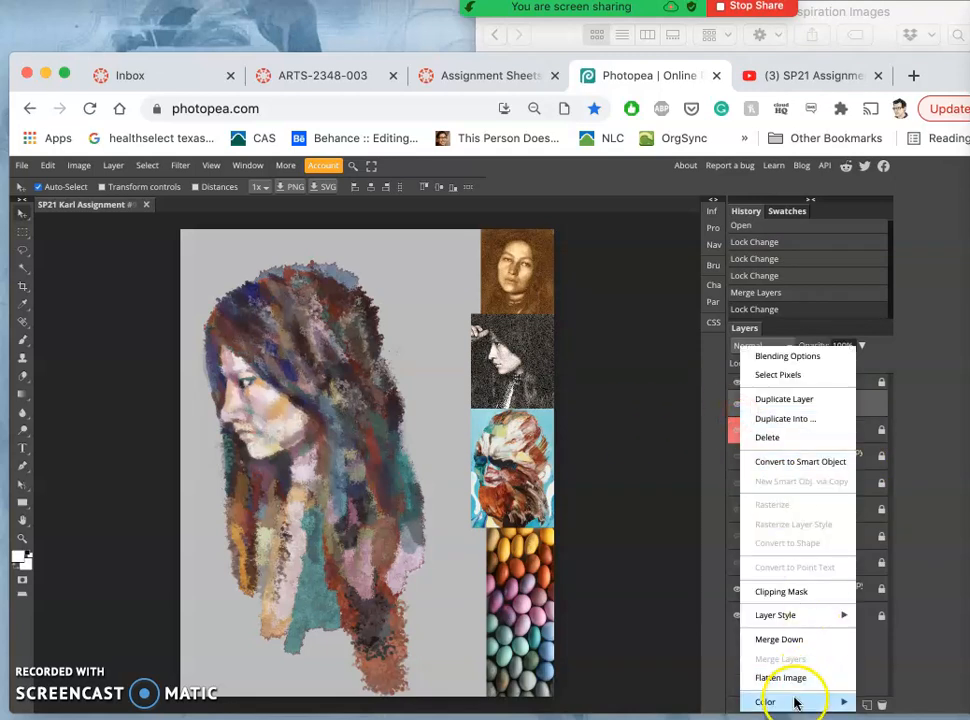
{"action": "mouse_move", "coordinate": [768, 701]}
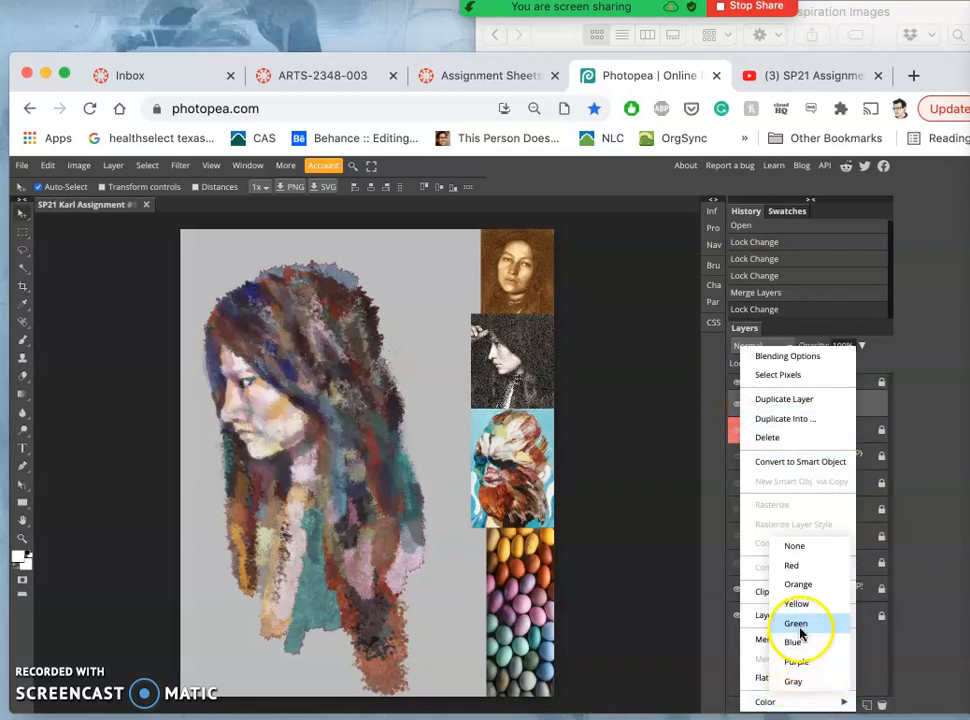
Tag the top Layer 2 green and rename it 'Combined Layer'.
{"action": "left_click", "coordinate": [796, 623]}
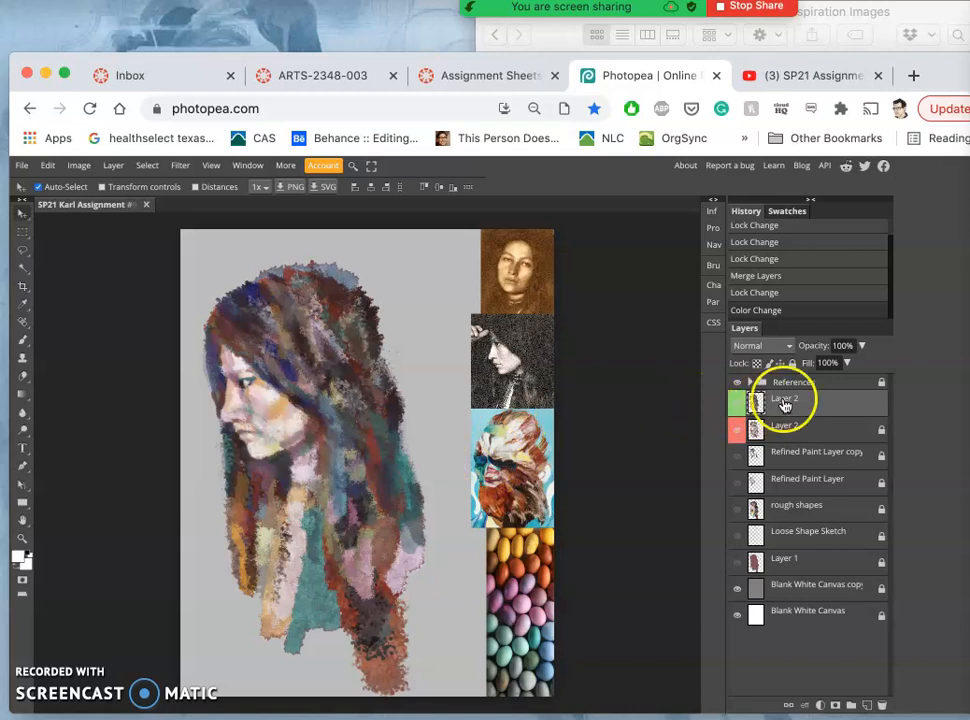
{"action": "double_click", "coordinate": [790, 398]}
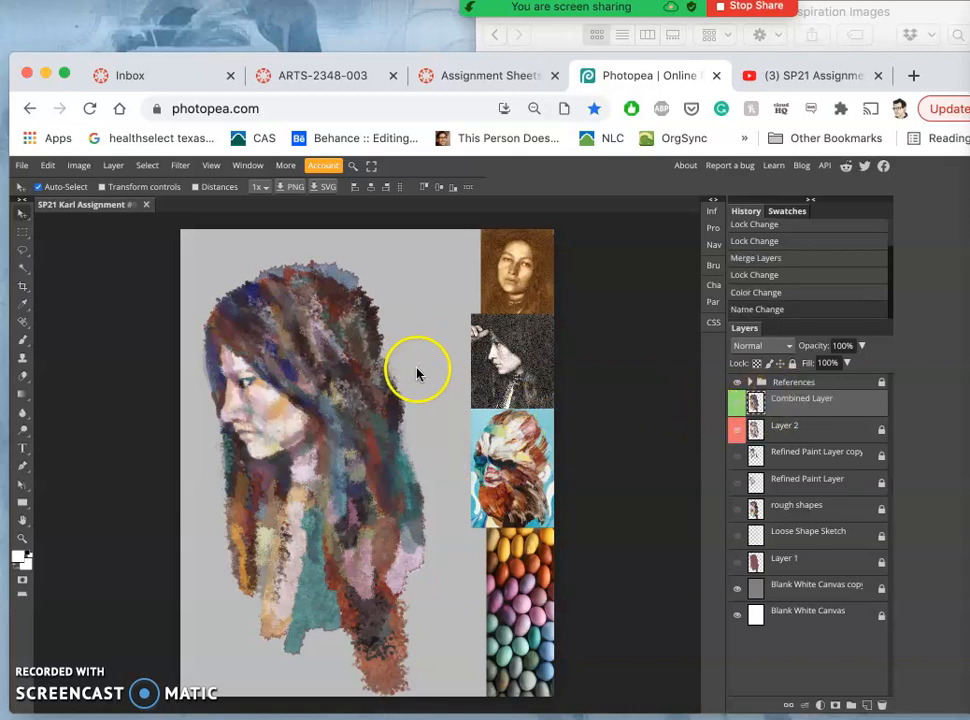
{"action": "left_click", "coordinate": [22, 340]}
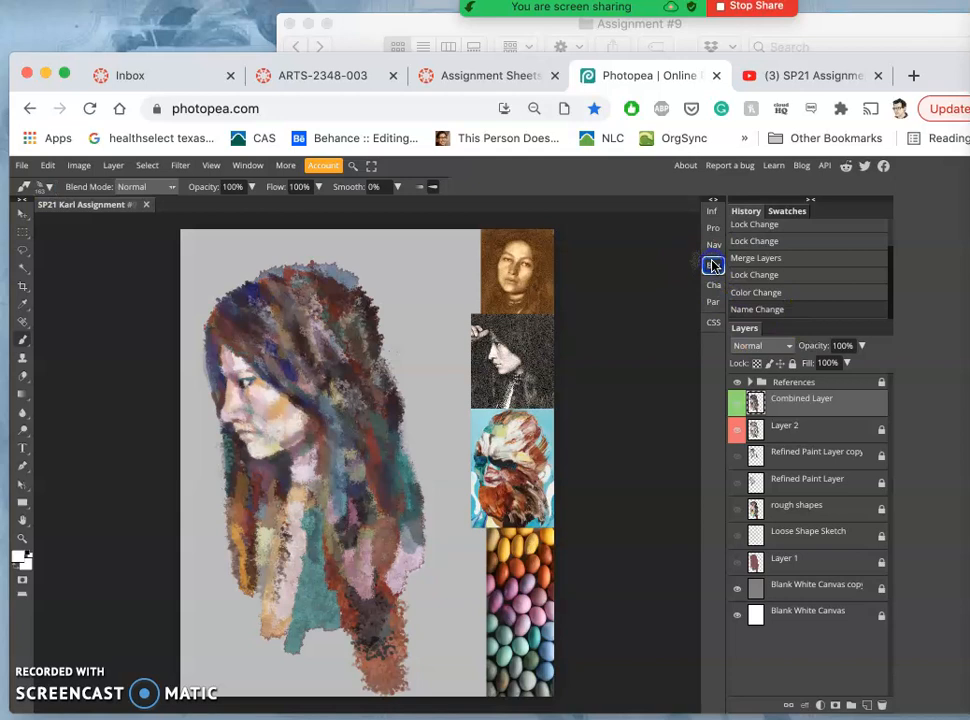
Lower the brush's Color Dynamics Brightness Jitter to 11%.
{"action": "left_click", "coordinate": [713, 265]}
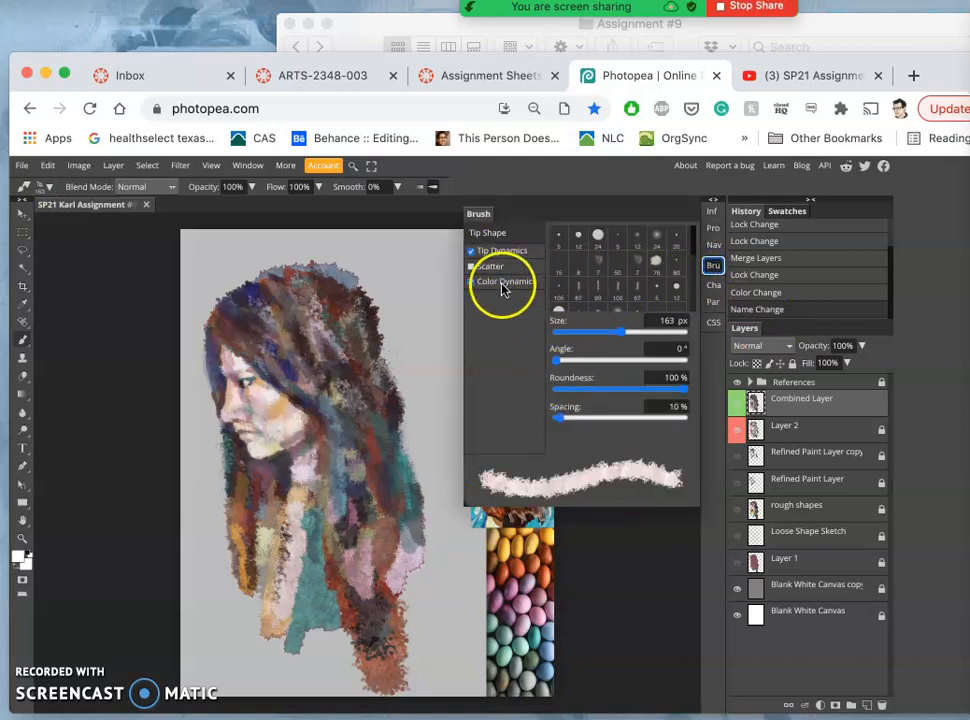
{"action": "left_click", "coordinate": [471, 281]}
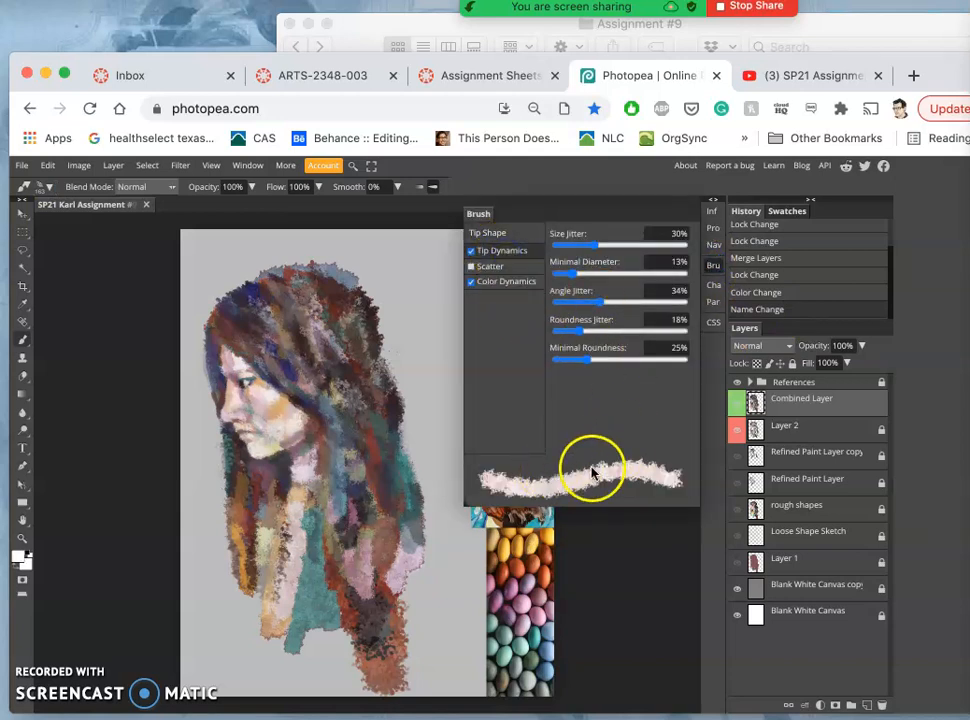
{"action": "left_click", "coordinate": [472, 266]}
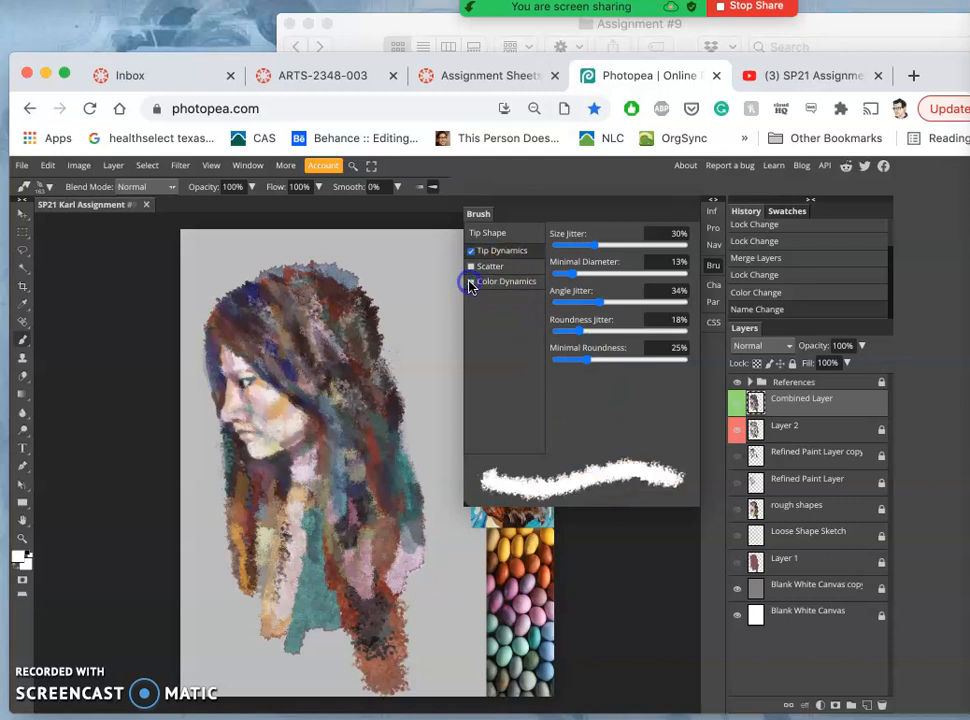
{"action": "left_click", "coordinate": [471, 281]}
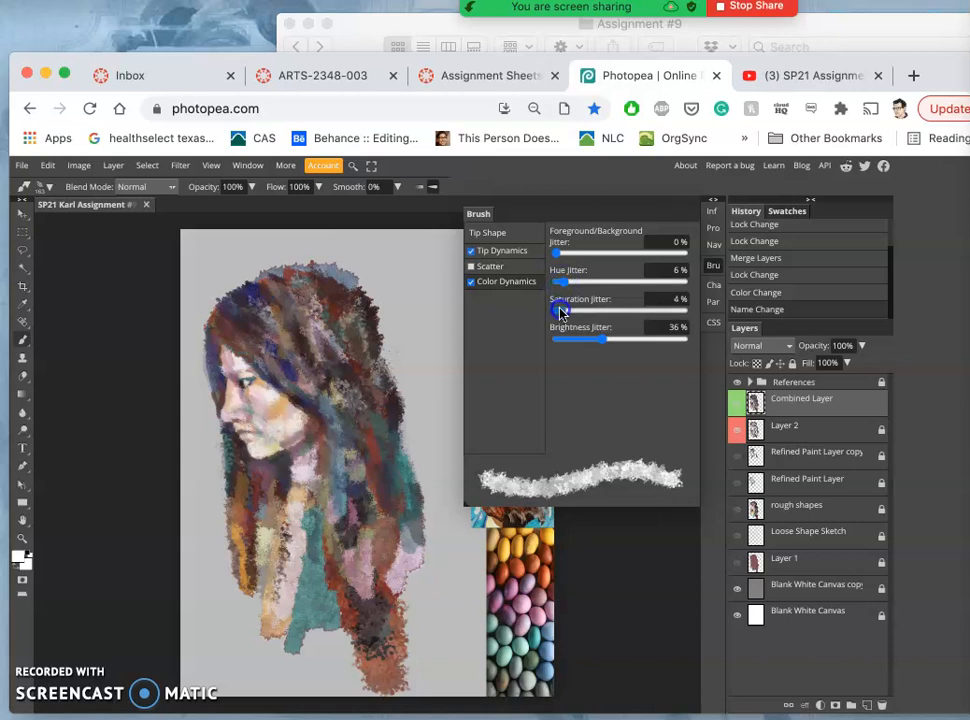
{"action": "left_click_drag", "start_coordinate": [600, 340], "coordinate": [565, 340]}
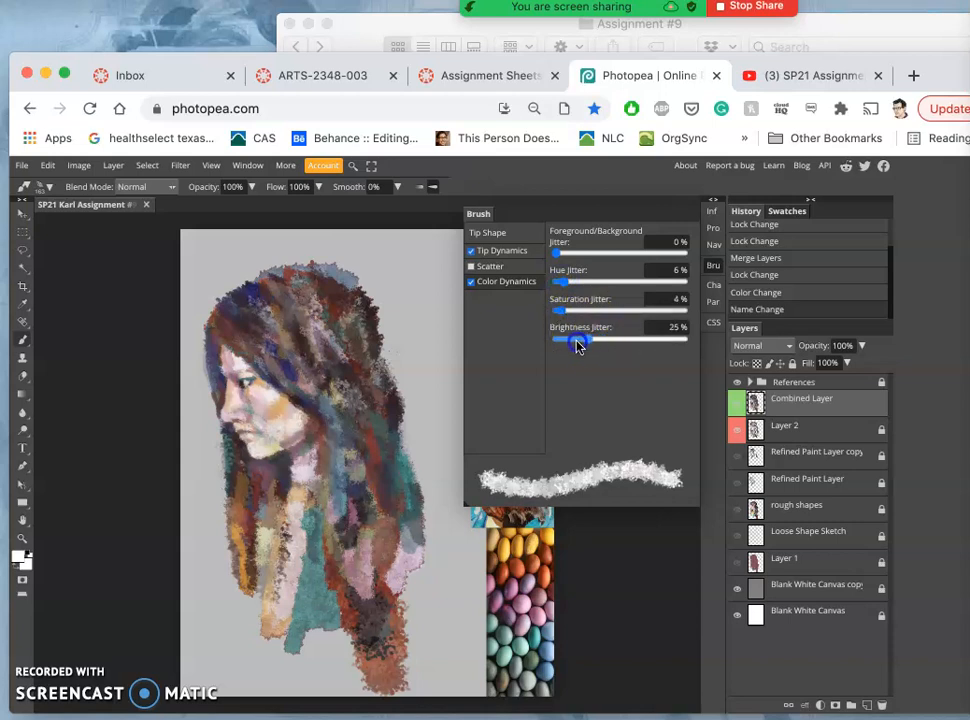
{"action": "left_click_drag", "start_coordinate": [582, 339], "coordinate": [565, 339]}
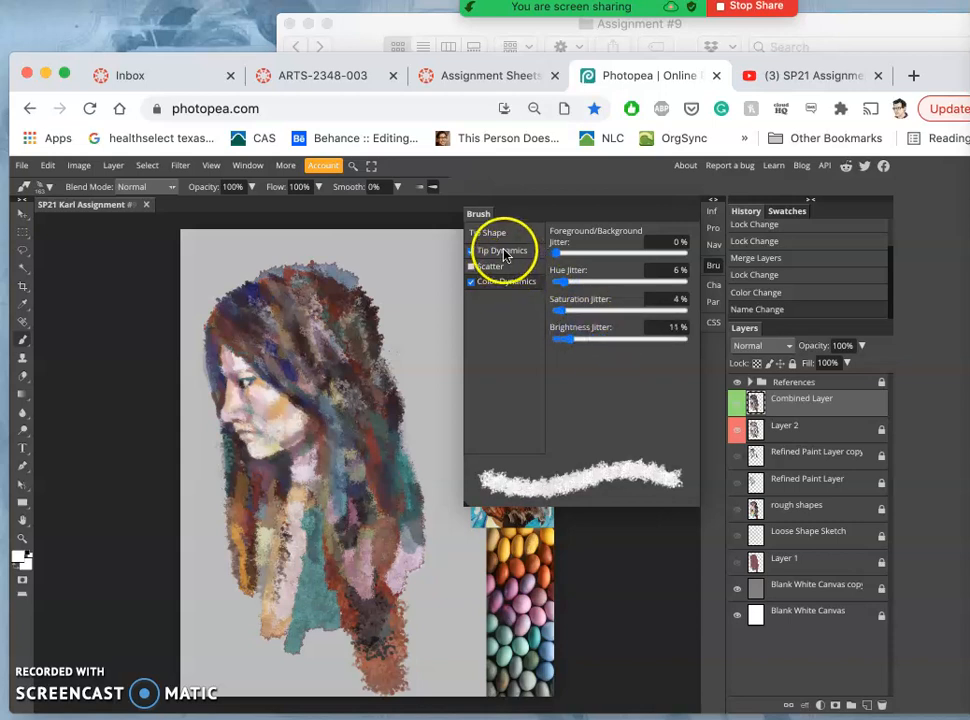
Raise Tip Dynamics Roundness Jitter to 80% and close the brush settings.
{"action": "left_click", "coordinate": [502, 250]}
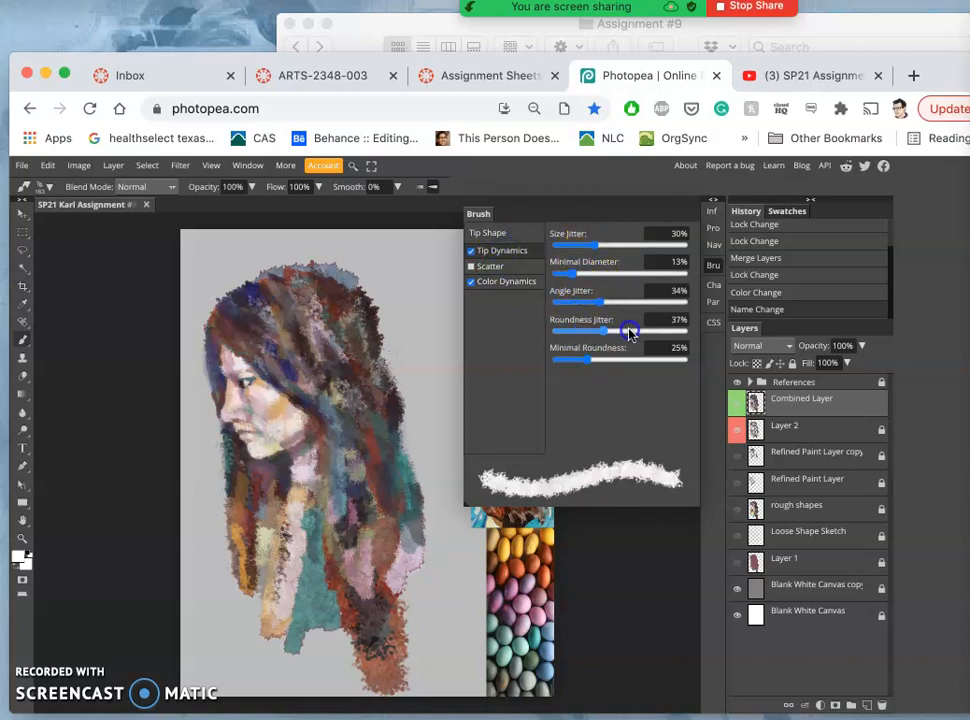
{"action": "left_click_drag", "start_coordinate": [609, 331], "coordinate": [658, 331]}
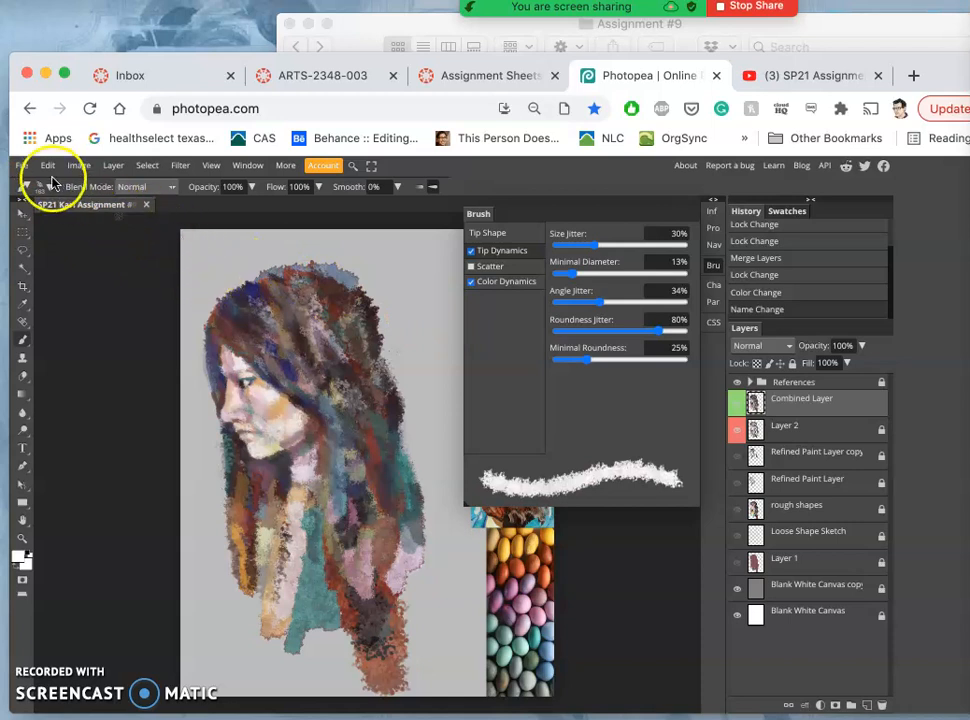
{"action": "left_click", "coordinate": [43, 187]}
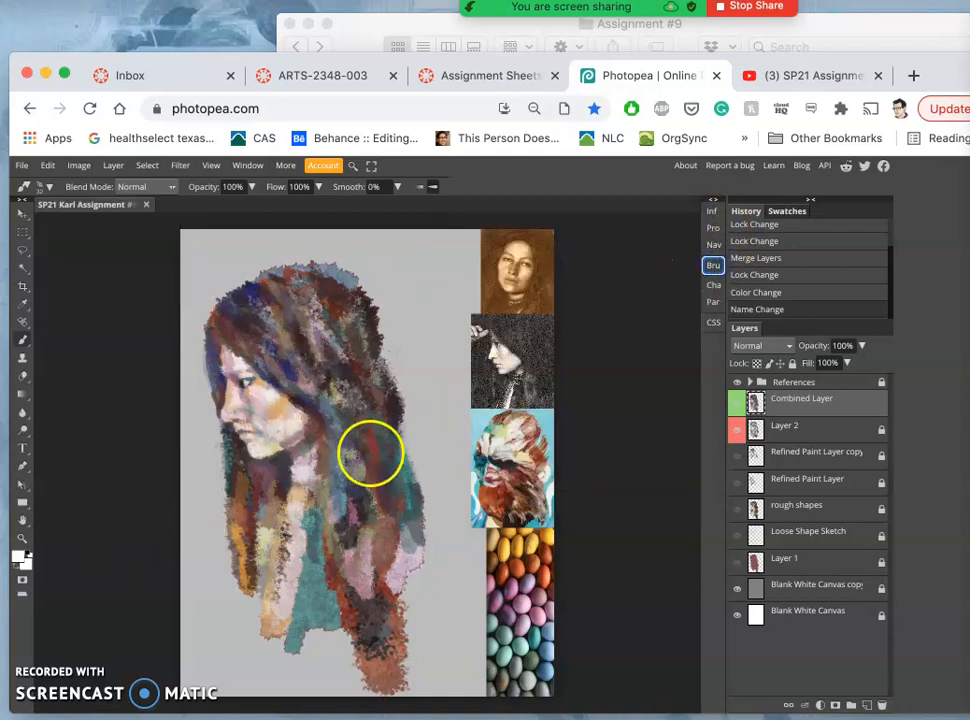
Paint thin reddish textured strokes through the hair beside the face.
{"action": "left_click_drag", "start_coordinate": [370, 455], "coordinate": [250, 400]}
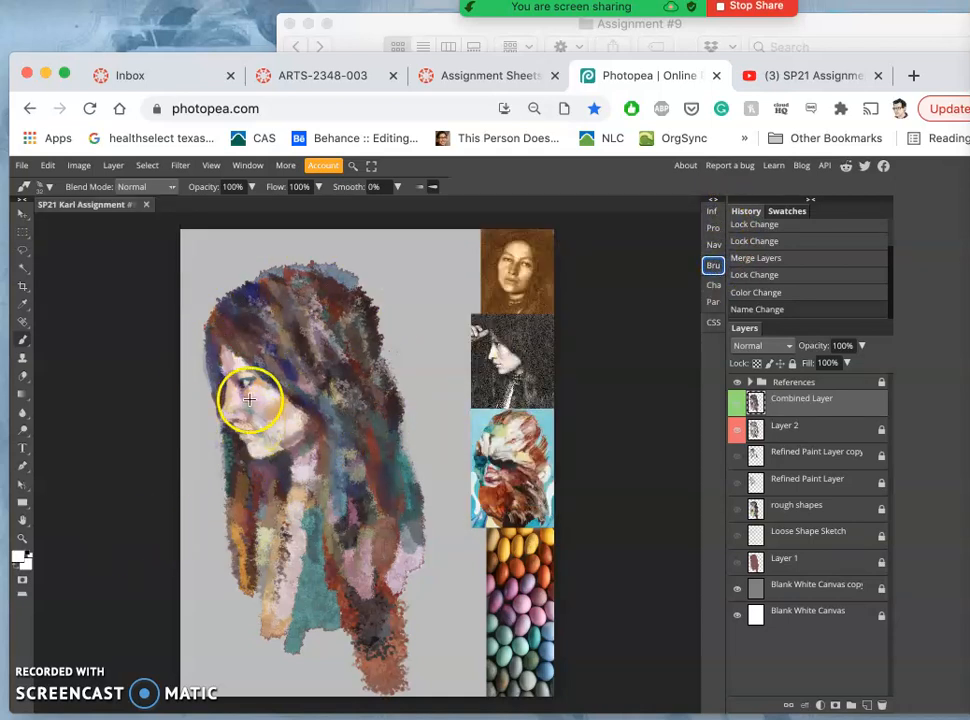
{"action": "left_click_drag", "start_coordinate": [250, 400], "coordinate": [285, 403]}
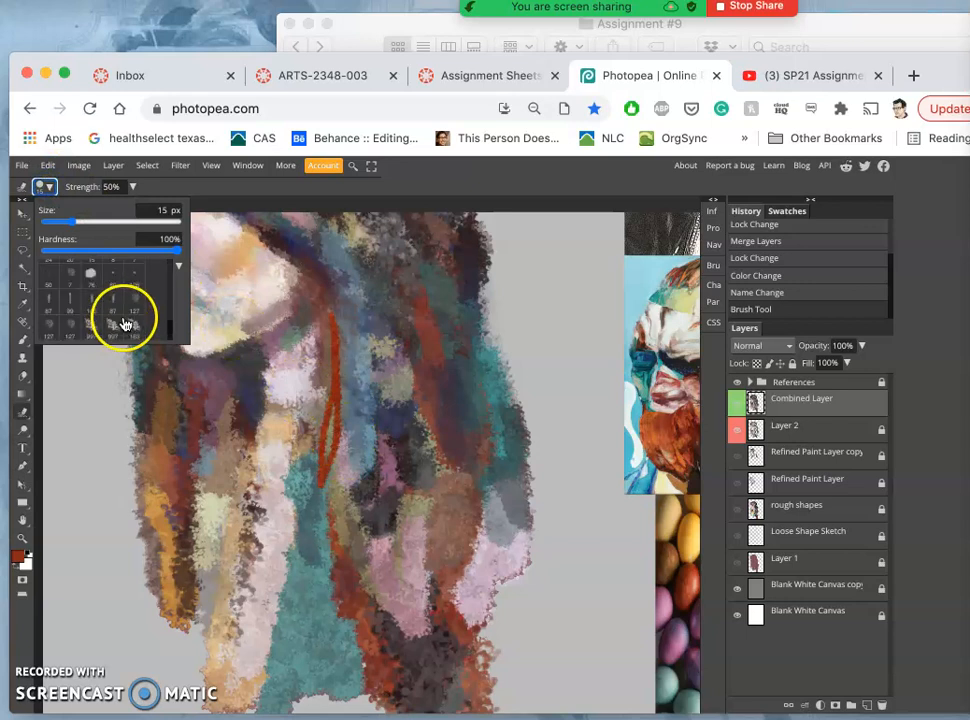
Set up a Smudge tip at 1% strength and smudge along the red streak.
{"action": "left_click_drag", "start_coordinate": [58, 222], "coordinate": [110, 222]}
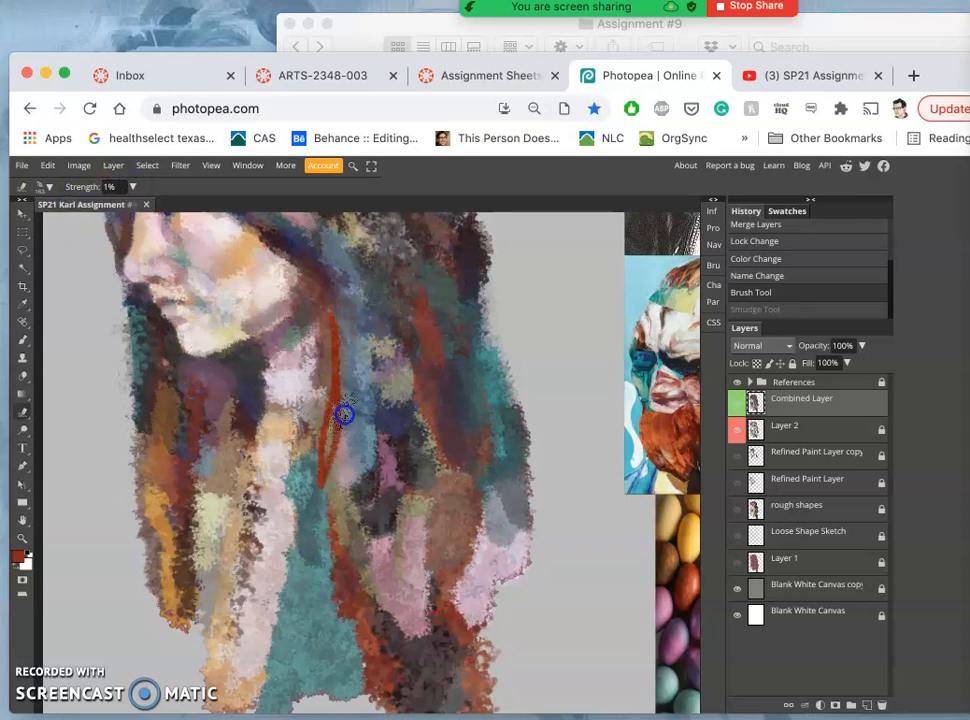
{"action": "left_click_drag", "start_coordinate": [345, 415], "coordinate": [330, 443]}
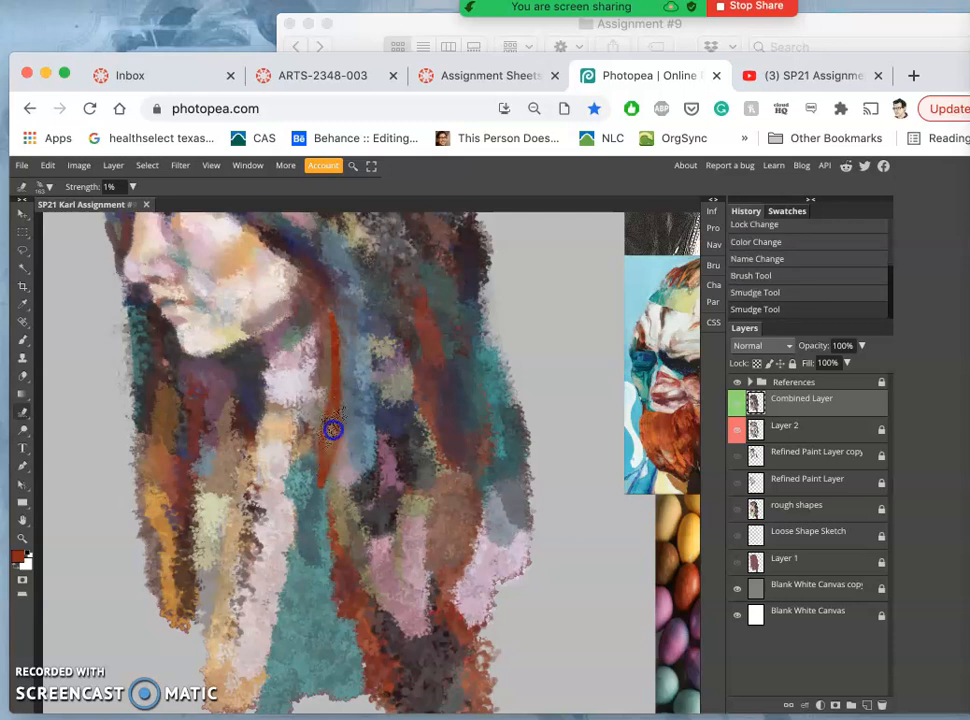
{"action": "left_click_drag", "start_coordinate": [333, 429], "coordinate": [335, 487]}
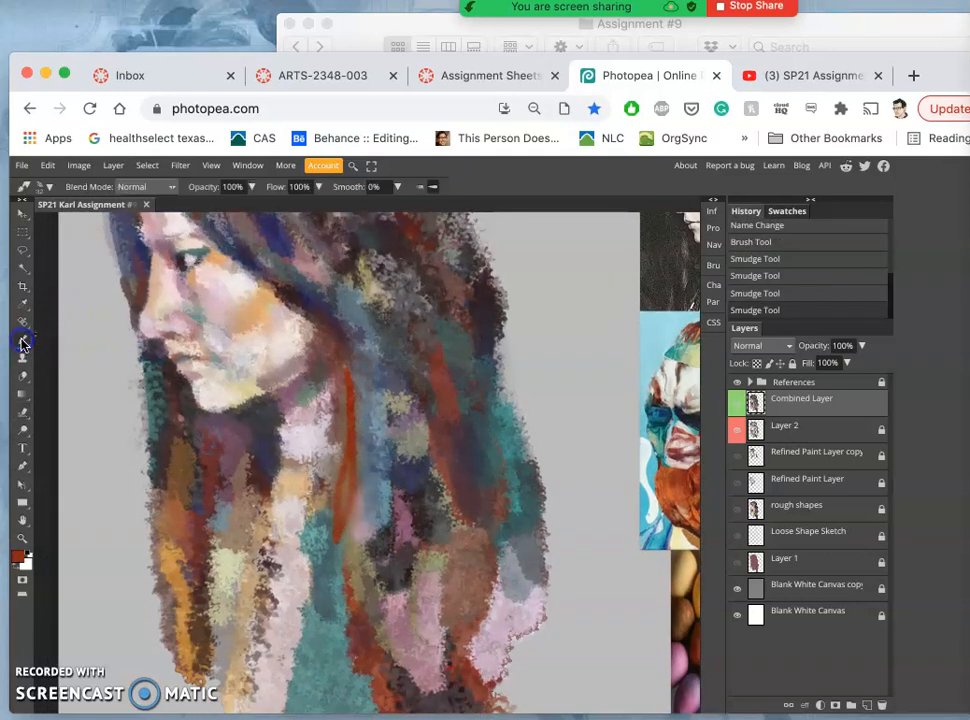
Paint a translucent stroke over the hair at 61% opacity, then raise opacity to 77%.
{"action": "left_click", "coordinate": [45, 187]}
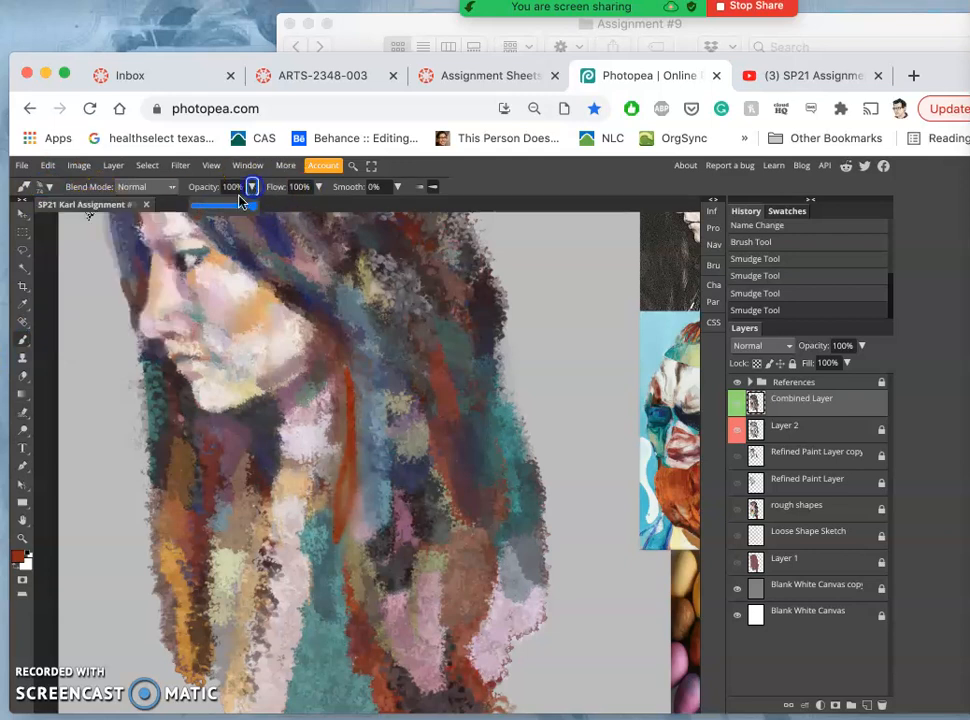
{"action": "left_click_drag", "start_coordinate": [250, 205], "coordinate": [240, 205]}
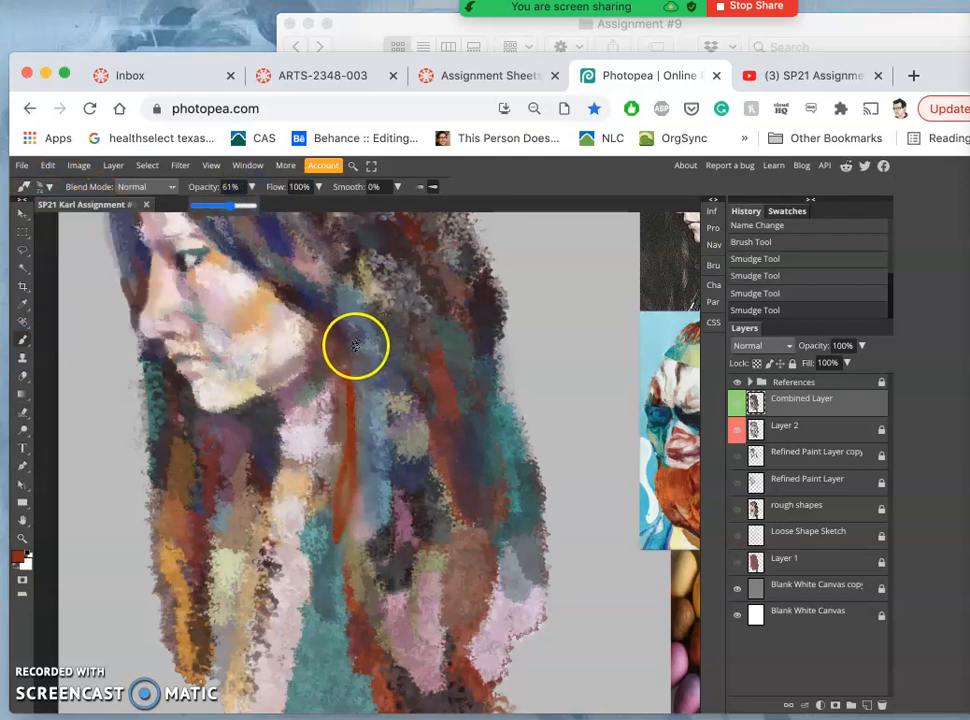
{"action": "left_click_drag", "start_coordinate": [355, 347], "coordinate": [393, 424]}
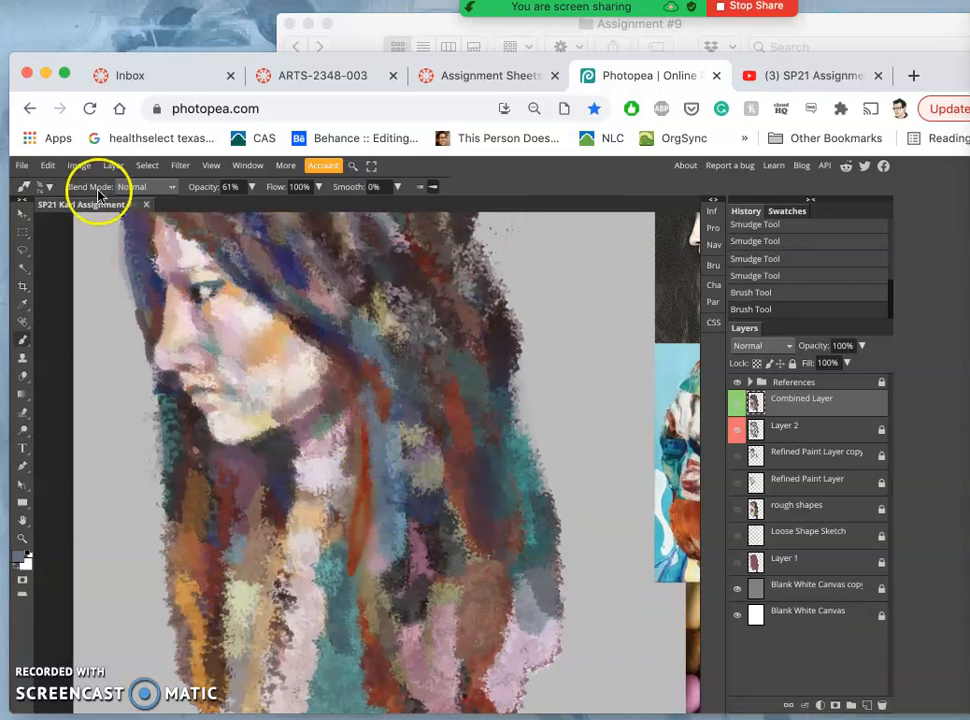
{"action": "left_click", "coordinate": [252, 187]}
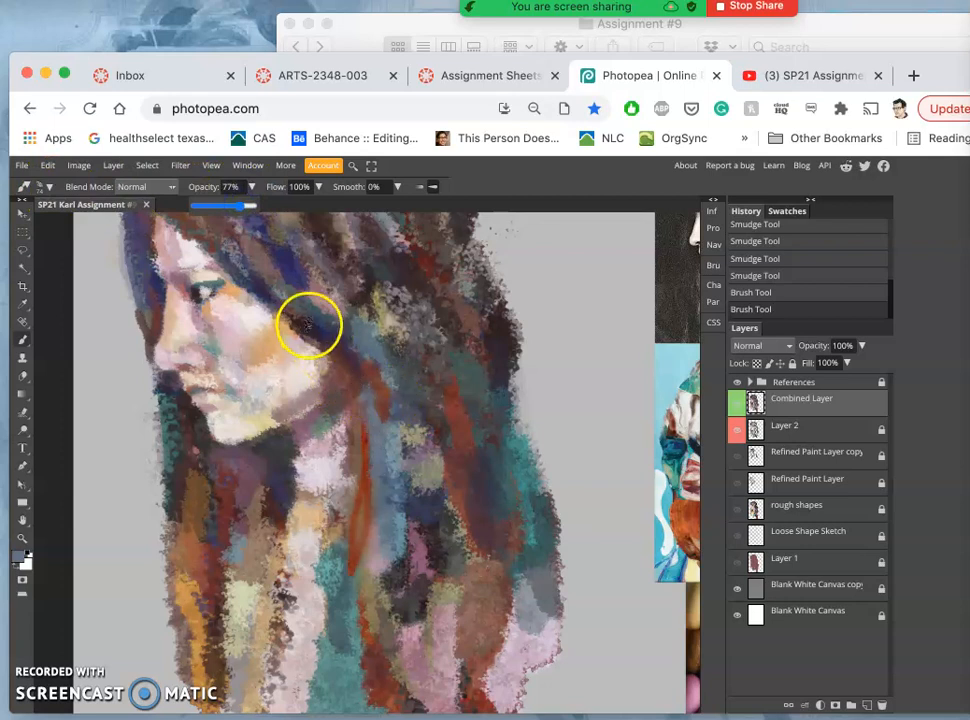
Shrink the brush to 50 px and paint dark strokes on top of the head.
{"action": "left_click", "coordinate": [44, 187]}
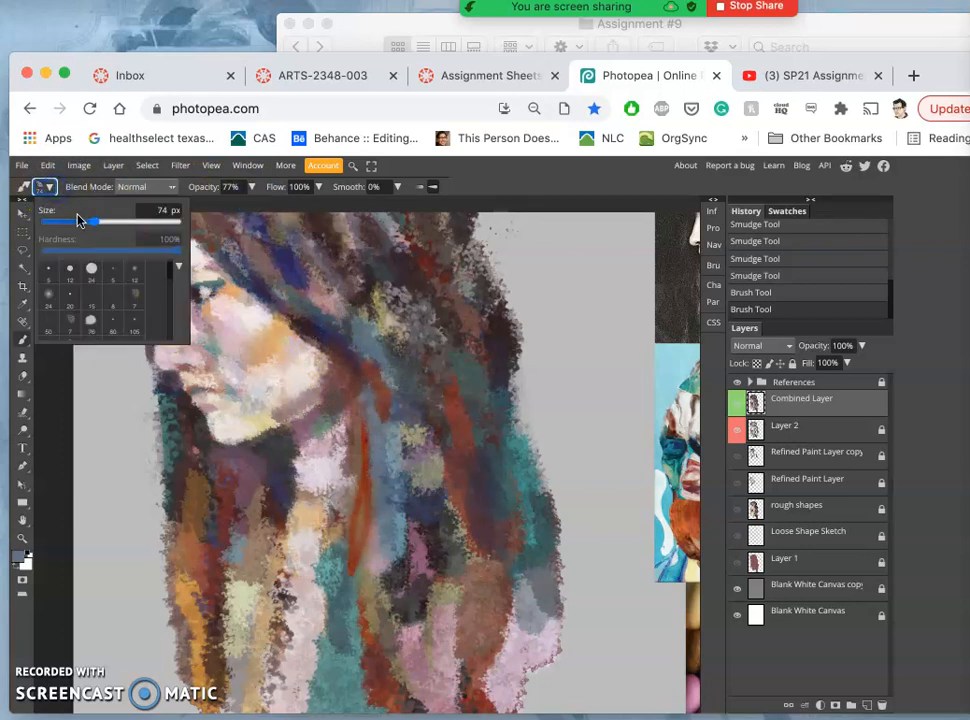
{"action": "left_click_drag", "start_coordinate": [92, 221], "coordinate": [88, 221]}
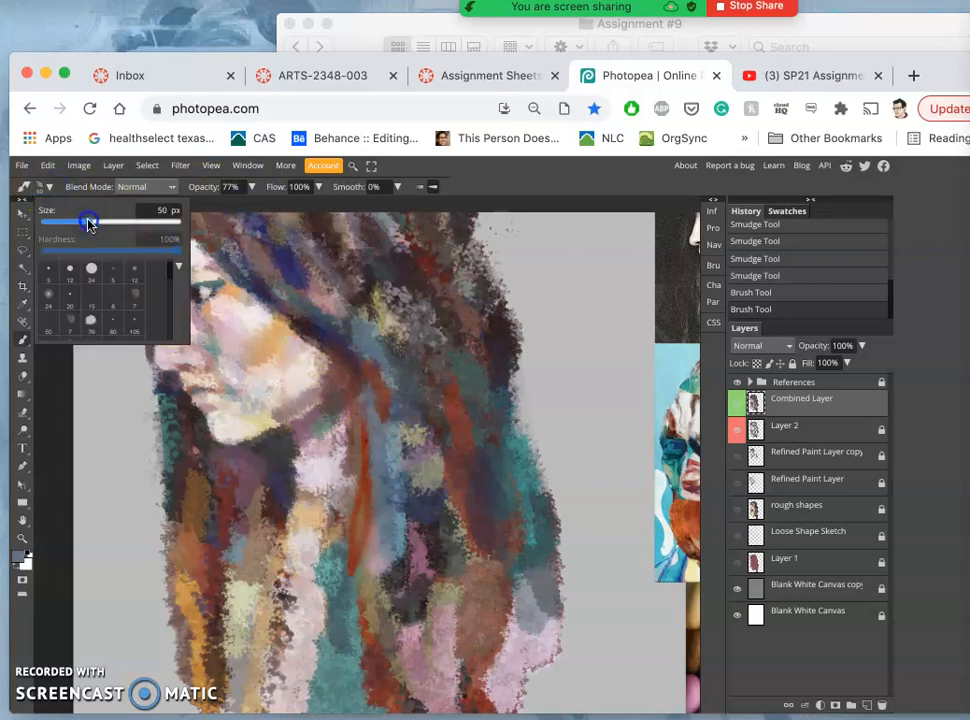
{"action": "left_click_drag", "start_coordinate": [88, 221], "coordinate": [98, 221]}
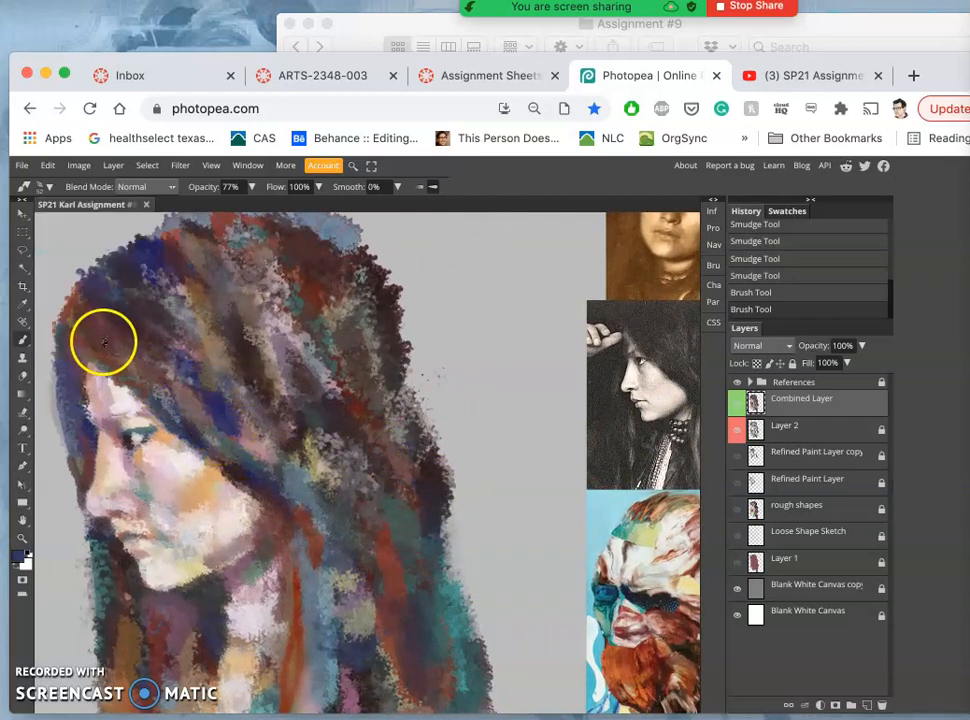
{"action": "left_click_drag", "start_coordinate": [105, 340], "coordinate": [200, 410]}
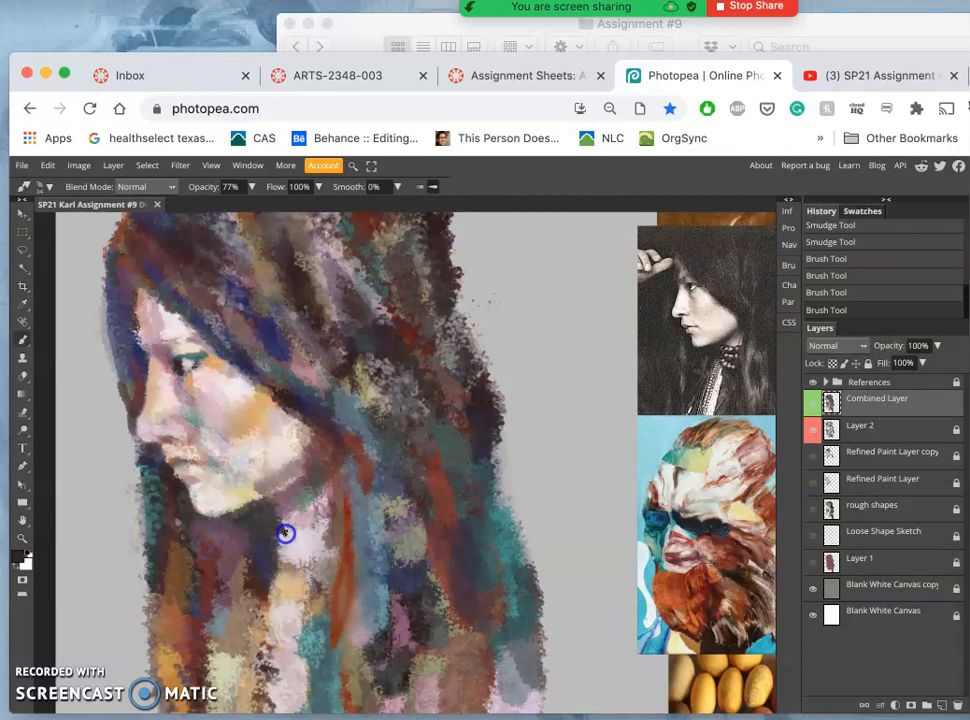
Paint a dark stroke up from the neck along the hair, then choose File > Save.
{"action": "left_click_drag", "start_coordinate": [285, 533], "coordinate": [335, 430]}
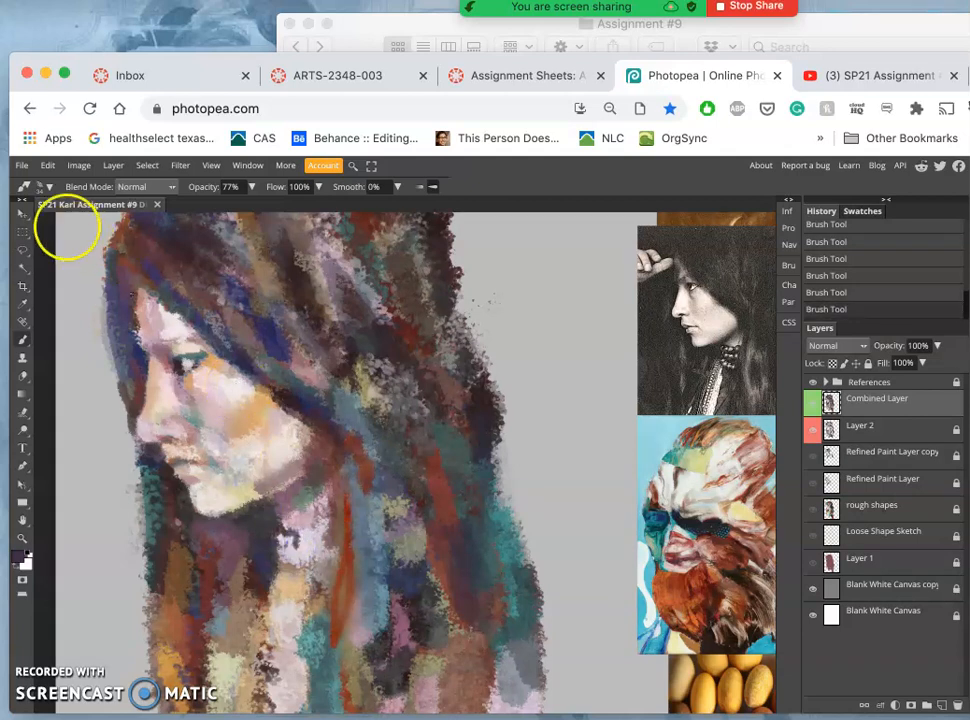
{"action": "left_click", "coordinate": [45, 187]}
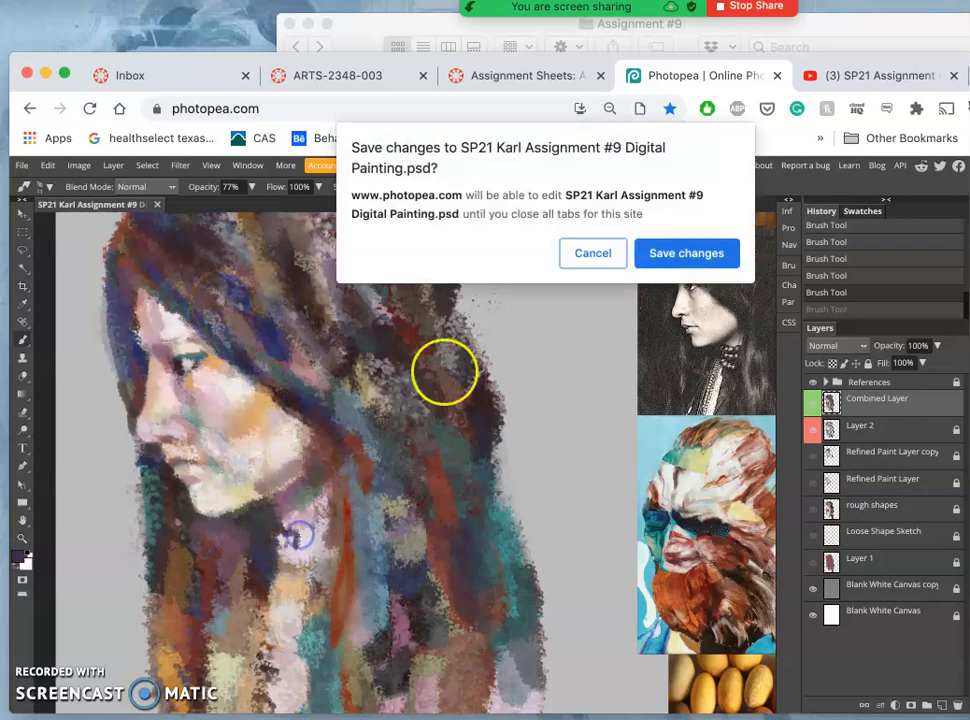
Confirm Save changes to write the latest brushwork to the portrait PSD.
{"action": "left_click", "coordinate": [686, 252]}
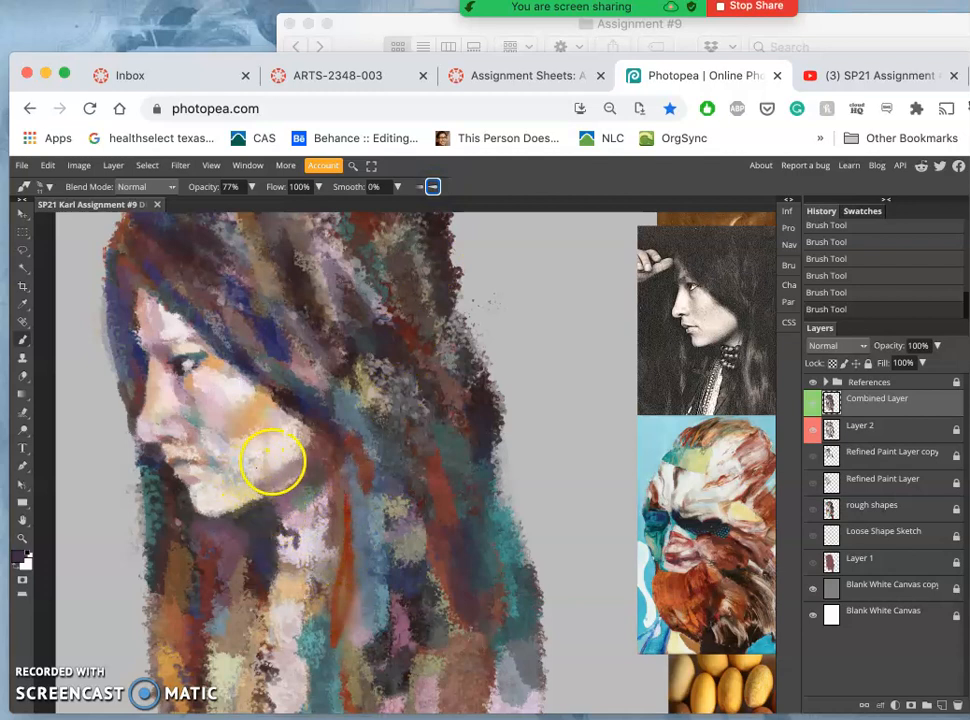
{"action": "mouse_move", "coordinate": [293, 540]}
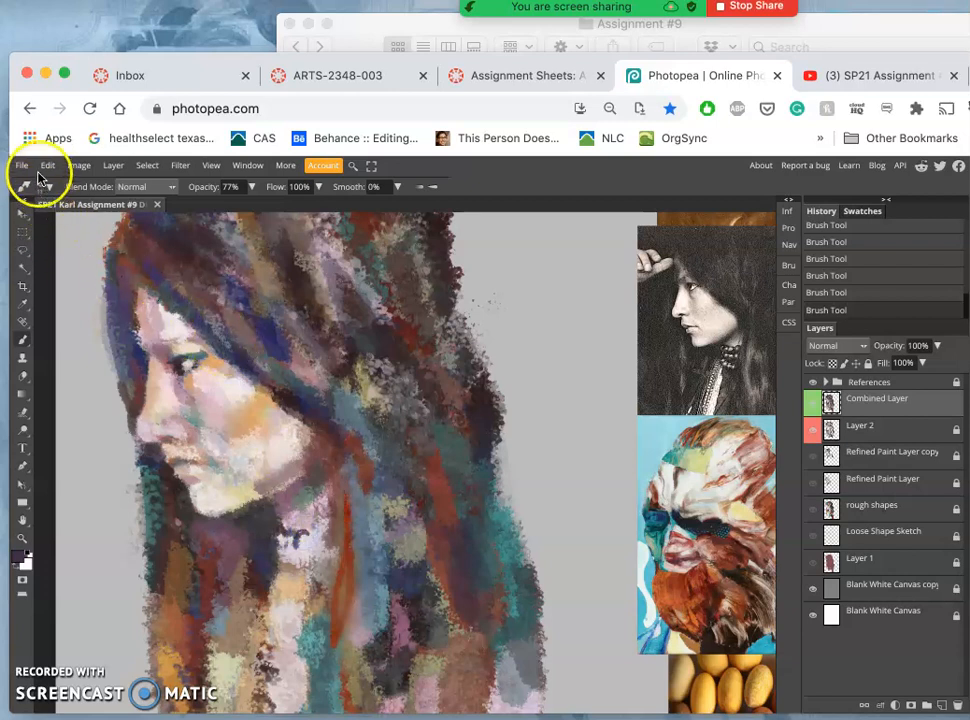
Shrink the brush to 11 px and dab three dark beads below the chin.
{"action": "left_click", "coordinate": [44, 187]}
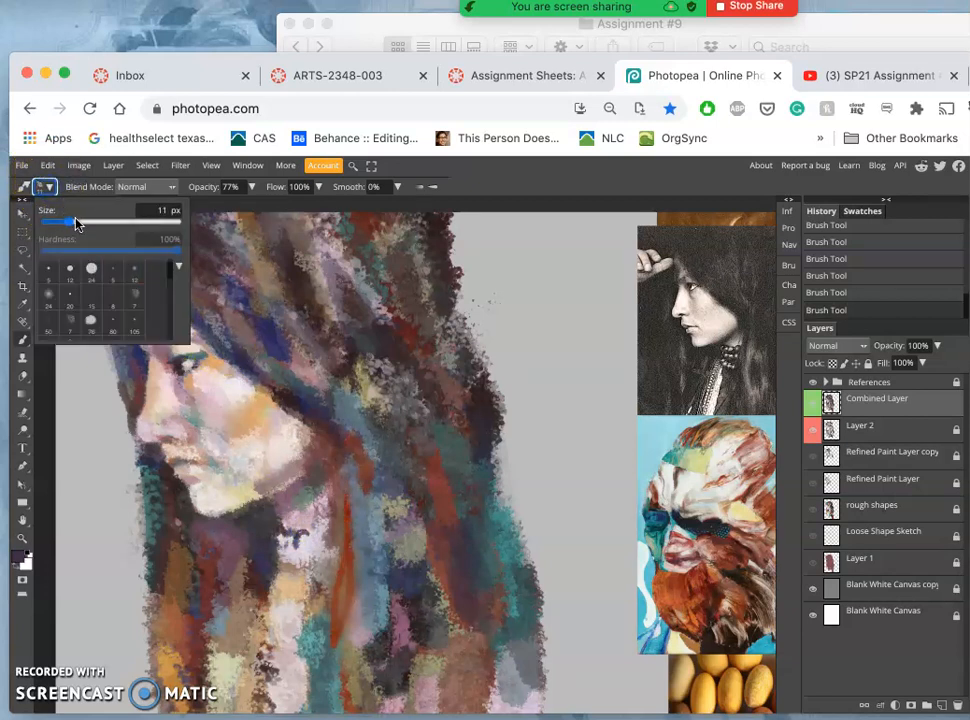
{"action": "left_click_drag", "start_coordinate": [68, 222], "coordinate": [88, 222]}
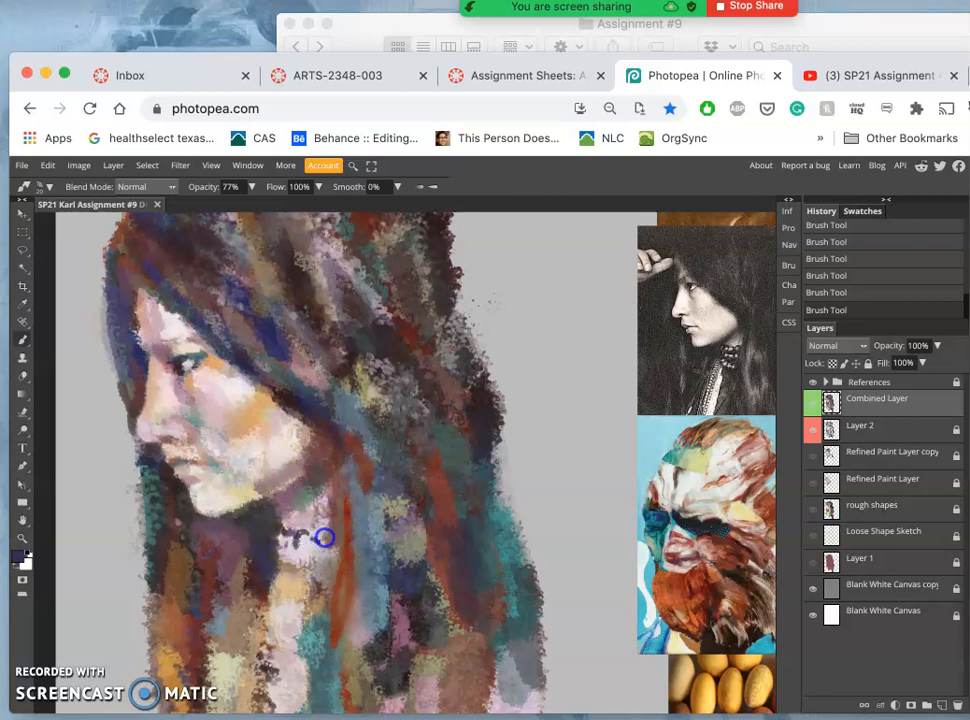
{"action": "left_click", "coordinate": [320, 542]}
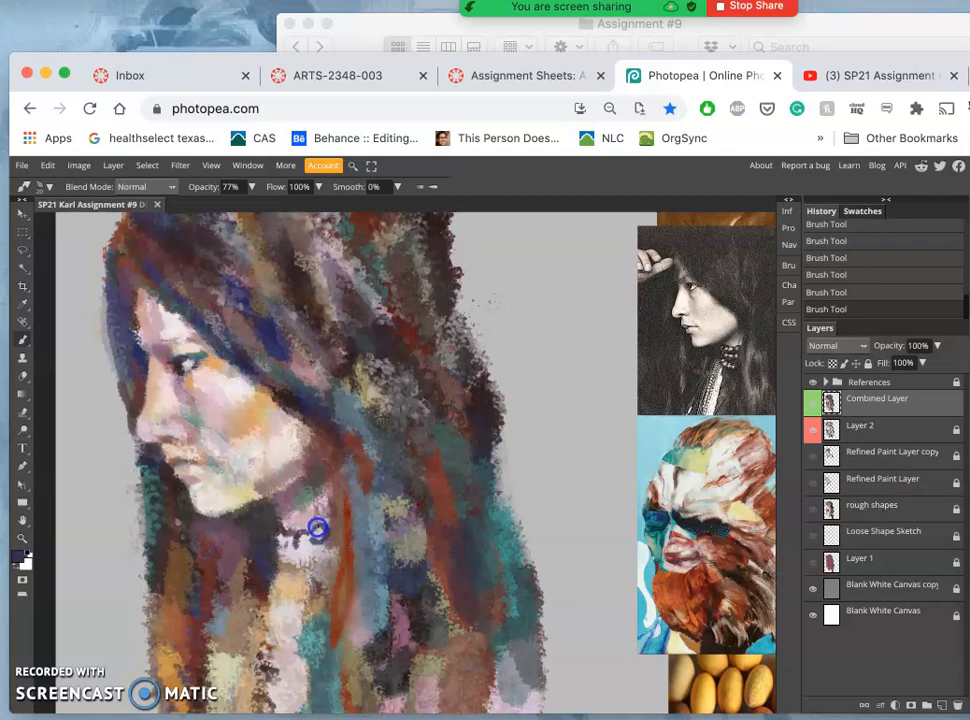
{"action": "left_click", "coordinate": [318, 530]}
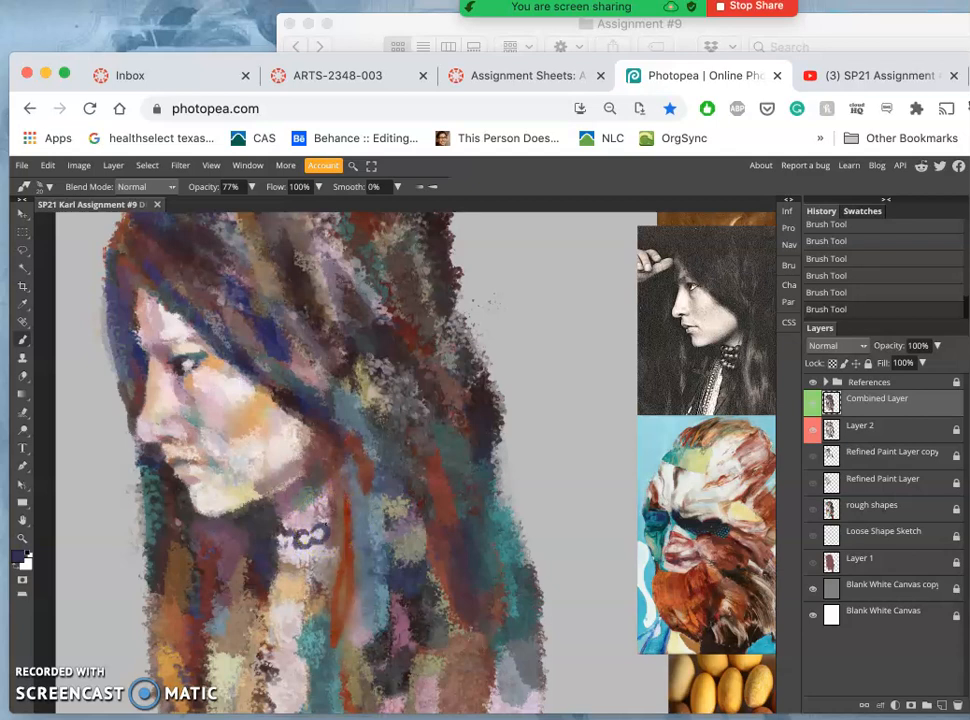
{"action": "left_click", "coordinate": [327, 530]}
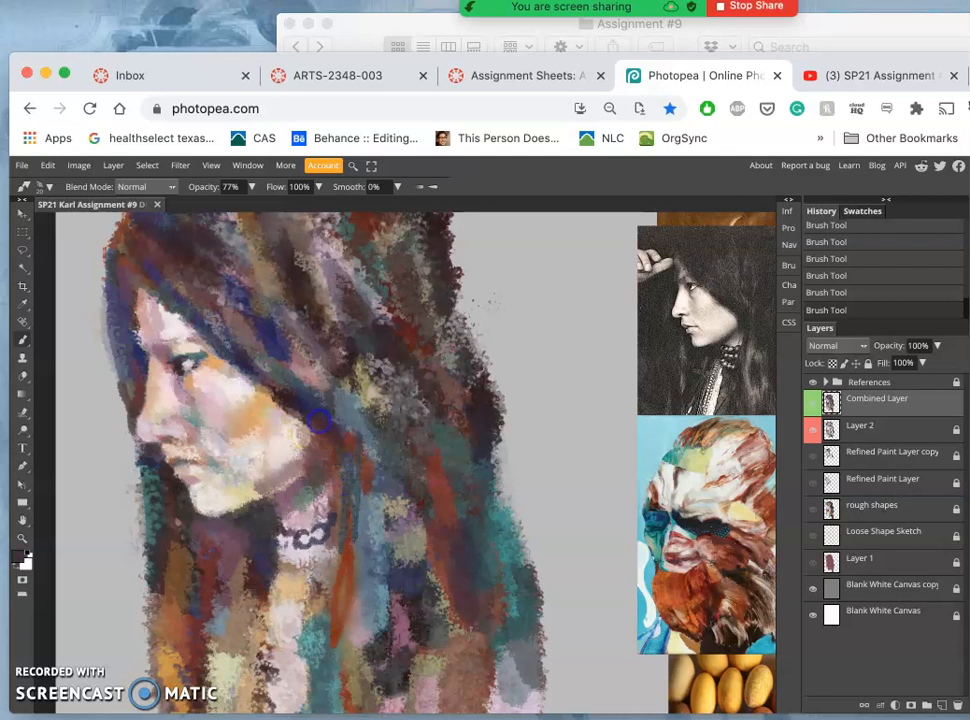
{"action": "mouse_move", "coordinate": [325, 450]}
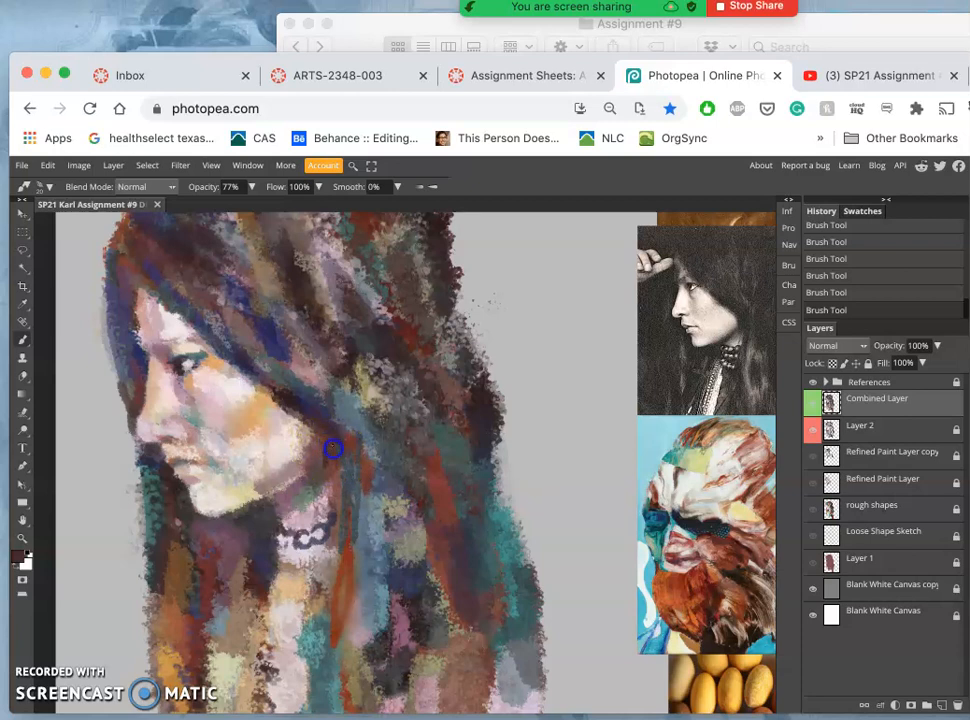
{"action": "mouse_move", "coordinate": [321, 466]}
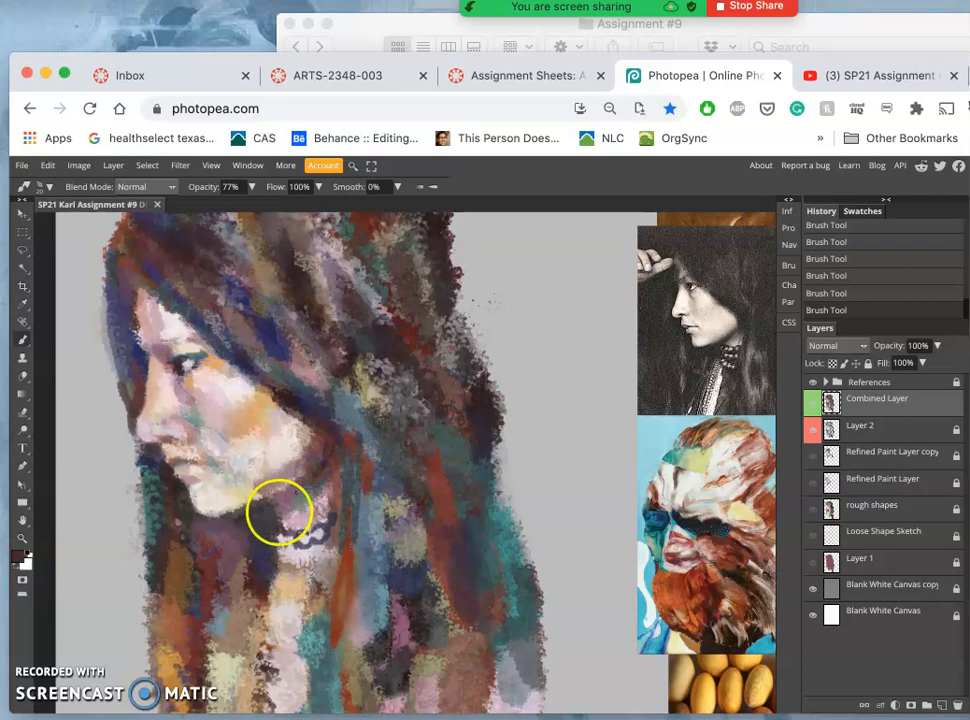
Dab more dark pearl beads below the chin, add a hair stroke, and extend the bead row.
{"action": "left_click_drag", "start_coordinate": [280, 513], "coordinate": [295, 598]}
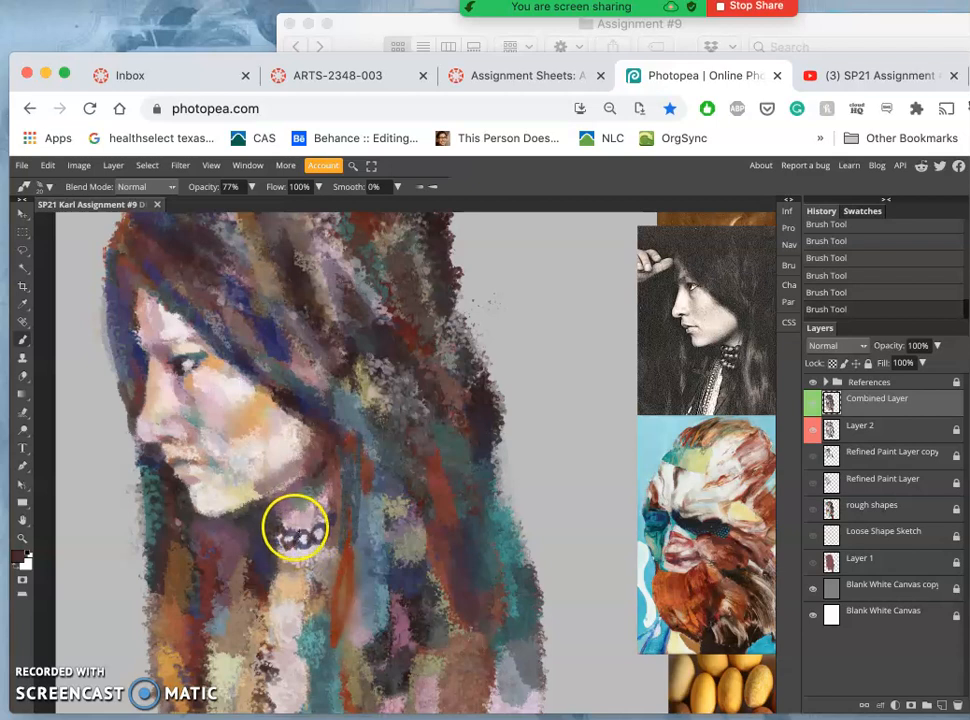
{"action": "mouse_move", "coordinate": [280, 557]}
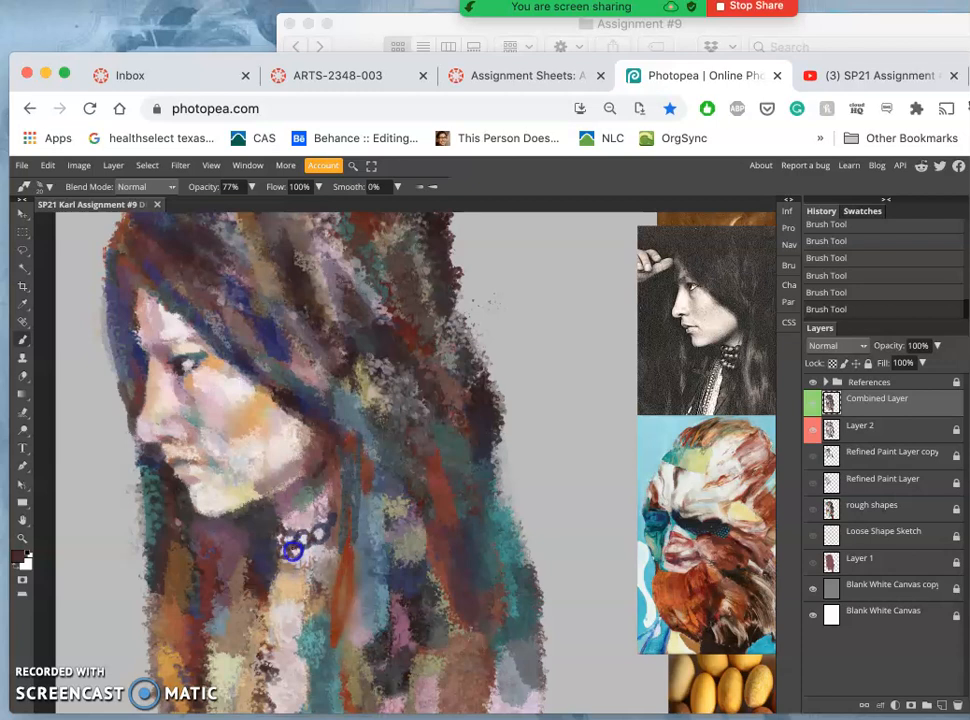
{"action": "left_click", "coordinate": [293, 551]}
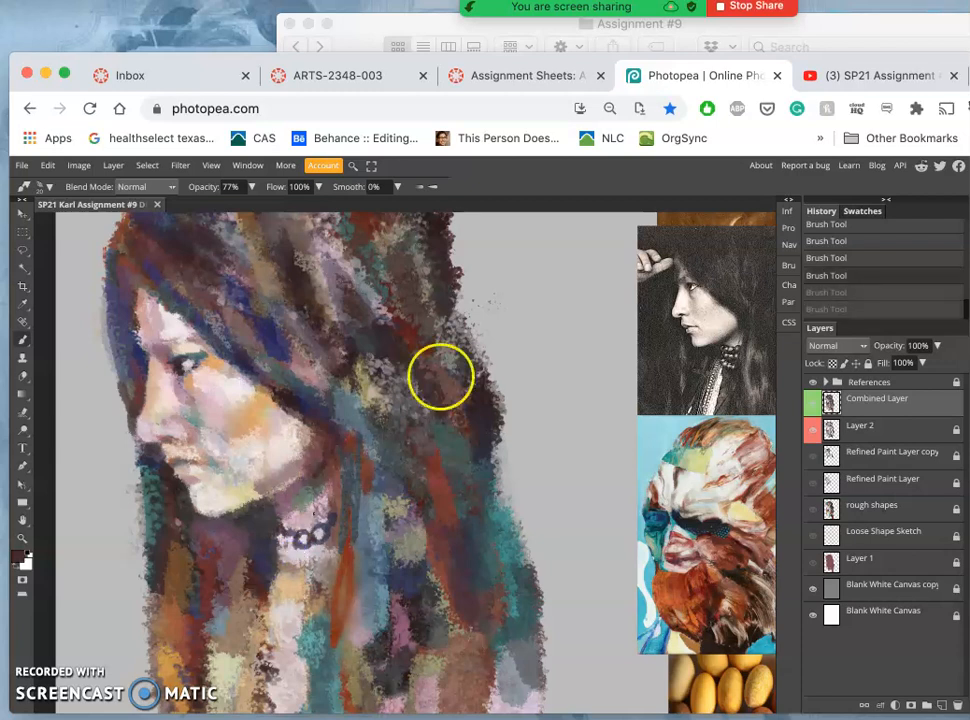
{"action": "left_click_drag", "start_coordinate": [441, 378], "coordinate": [497, 514]}
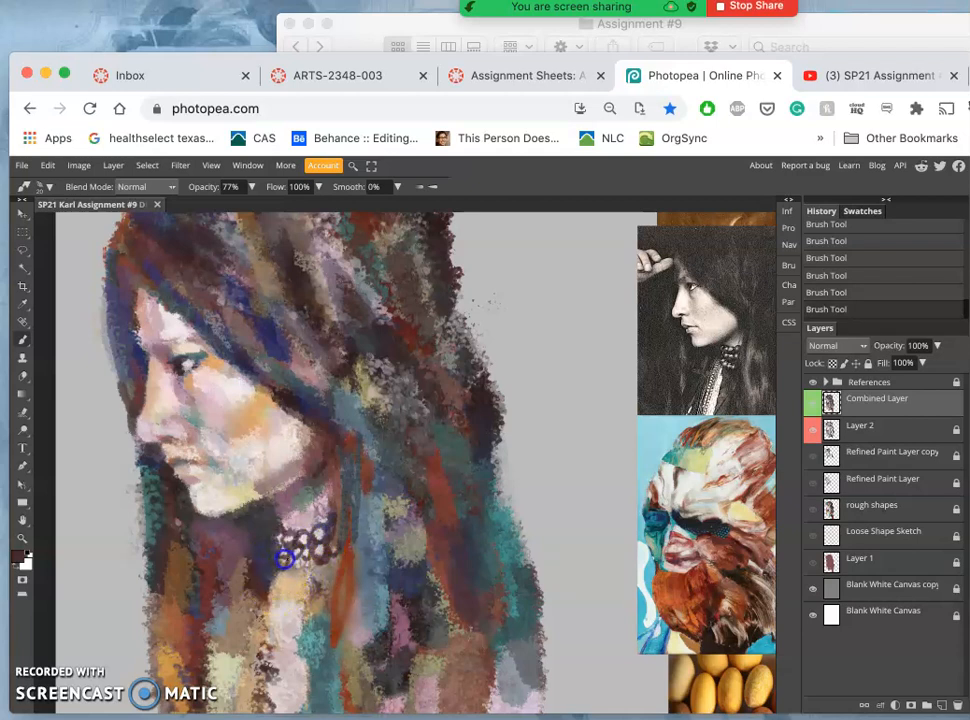
{"action": "mouse_move", "coordinate": [298, 575]}
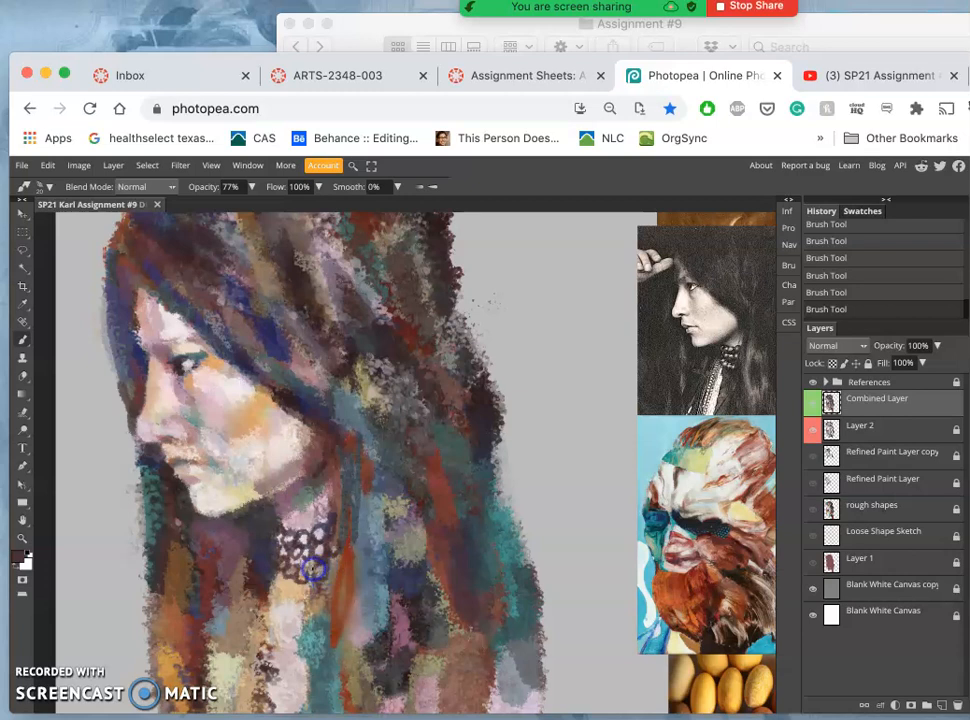
{"action": "left_click", "coordinate": [315, 568]}
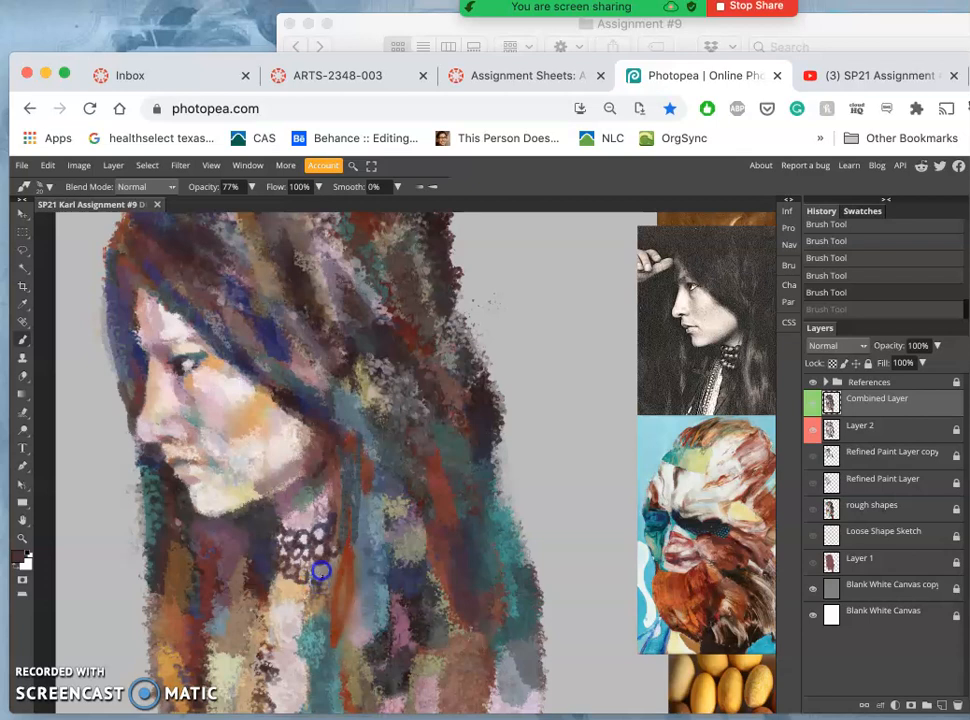
{"action": "mouse_move", "coordinate": [312, 576]}
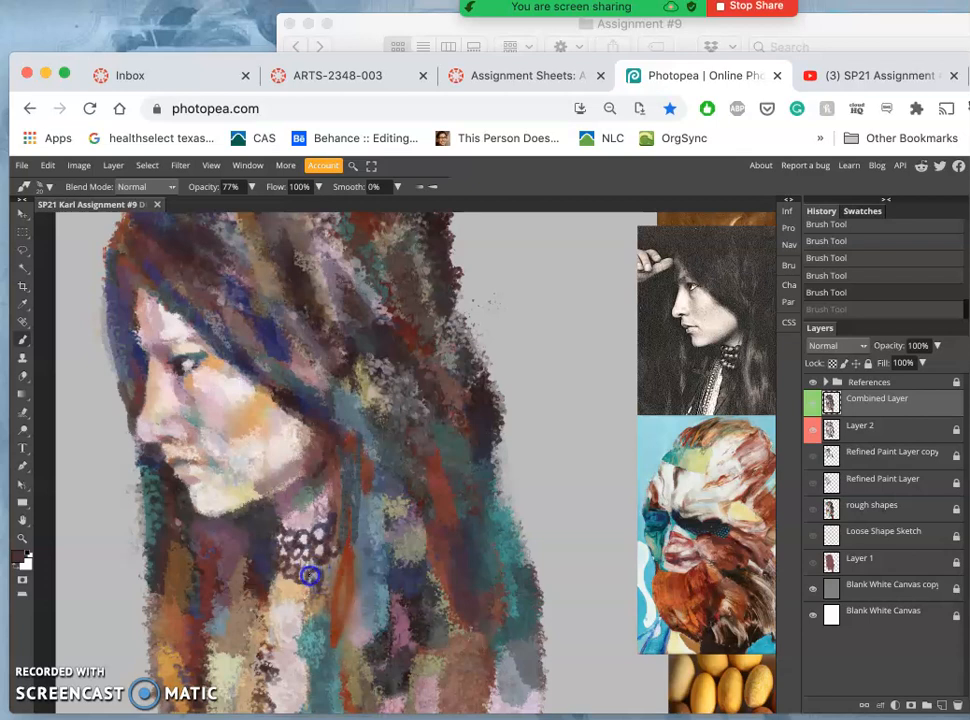
{"action": "left_click_drag", "start_coordinate": [310, 575], "coordinate": [335, 573]}
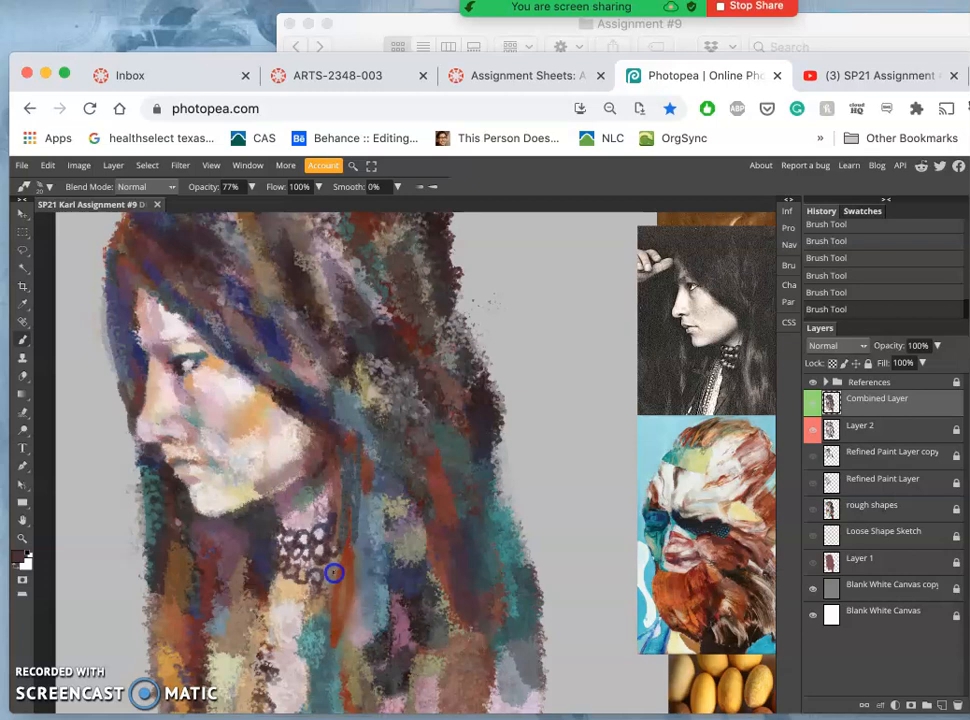
{"action": "mouse_move", "coordinate": [329, 578]}
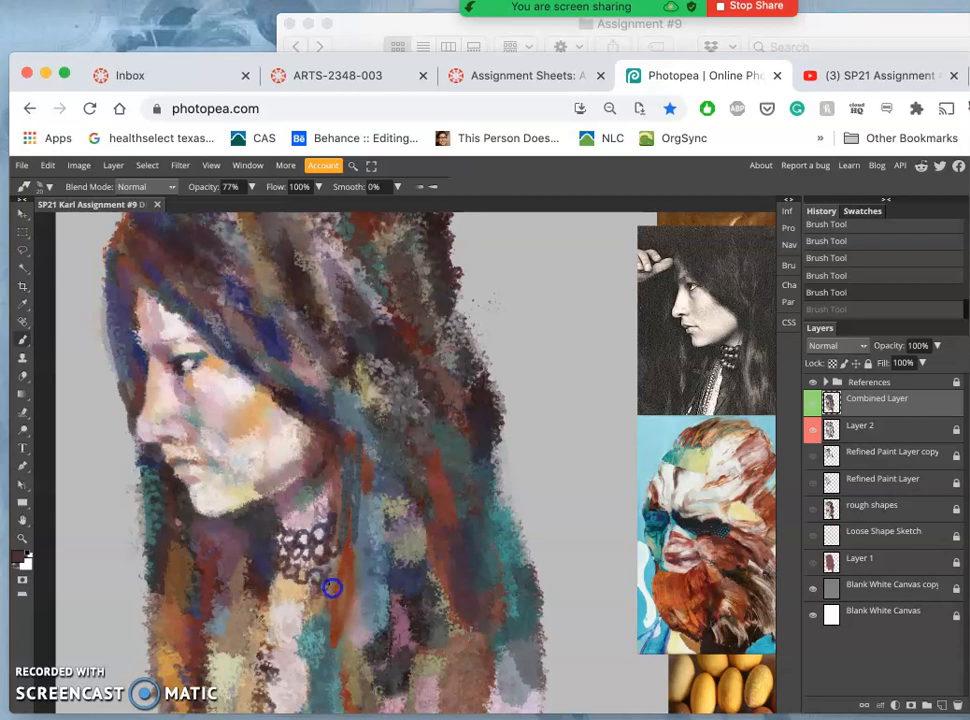
{"action": "mouse_move", "coordinate": [335, 567]}
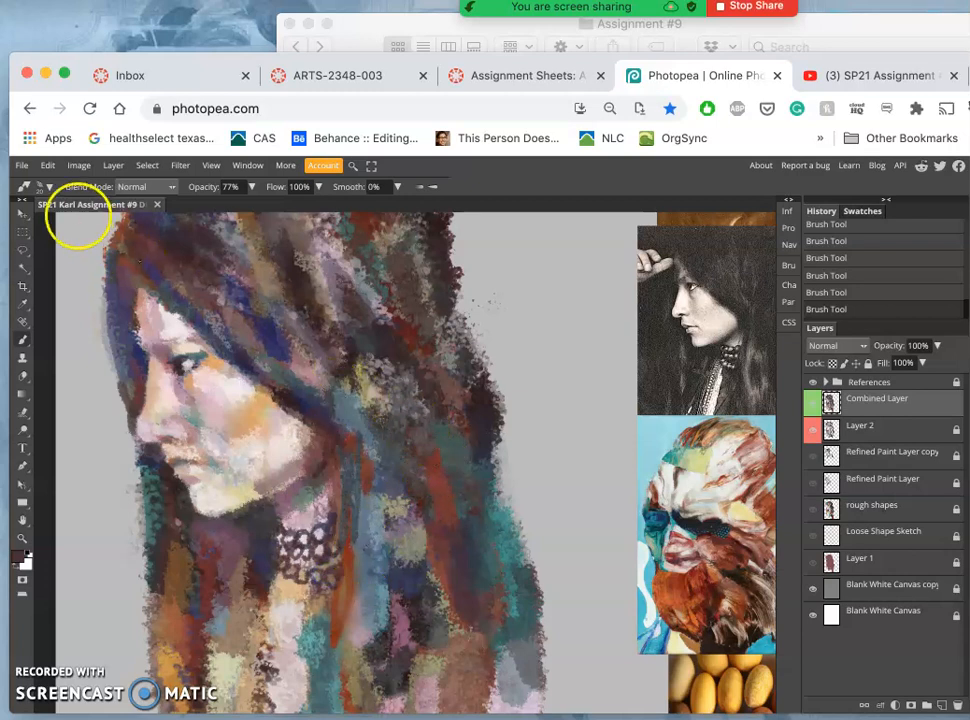
Paint dark texture into the upper hair and light touches on the beads, lowering brush opacity to 41%.
{"action": "left_click", "coordinate": [45, 187]}
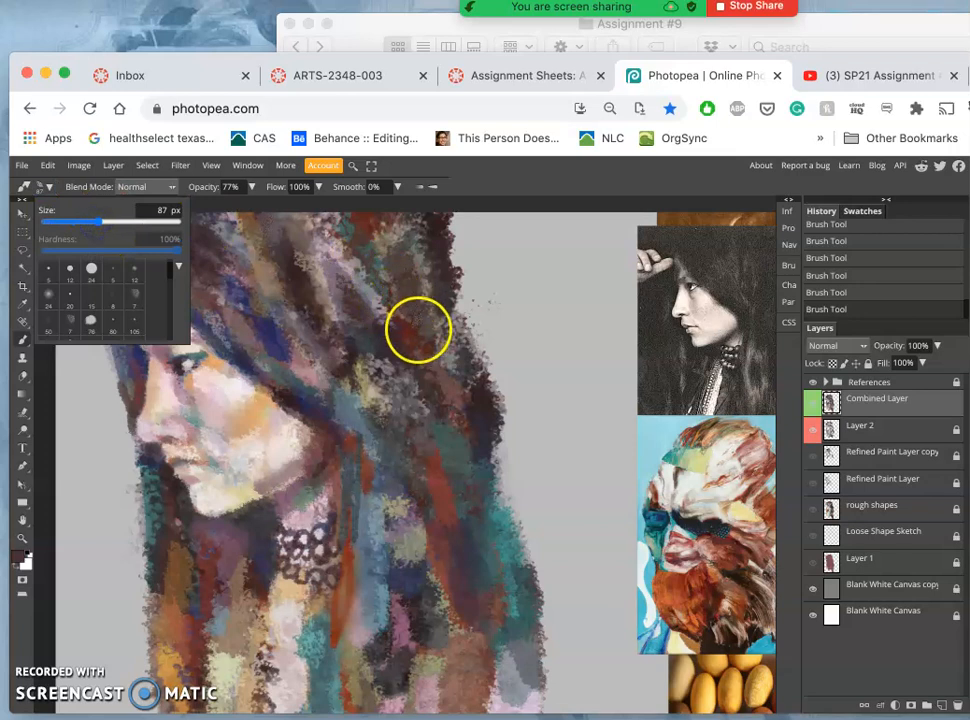
{"action": "left_click_drag", "start_coordinate": [418, 330], "coordinate": [335, 568]}
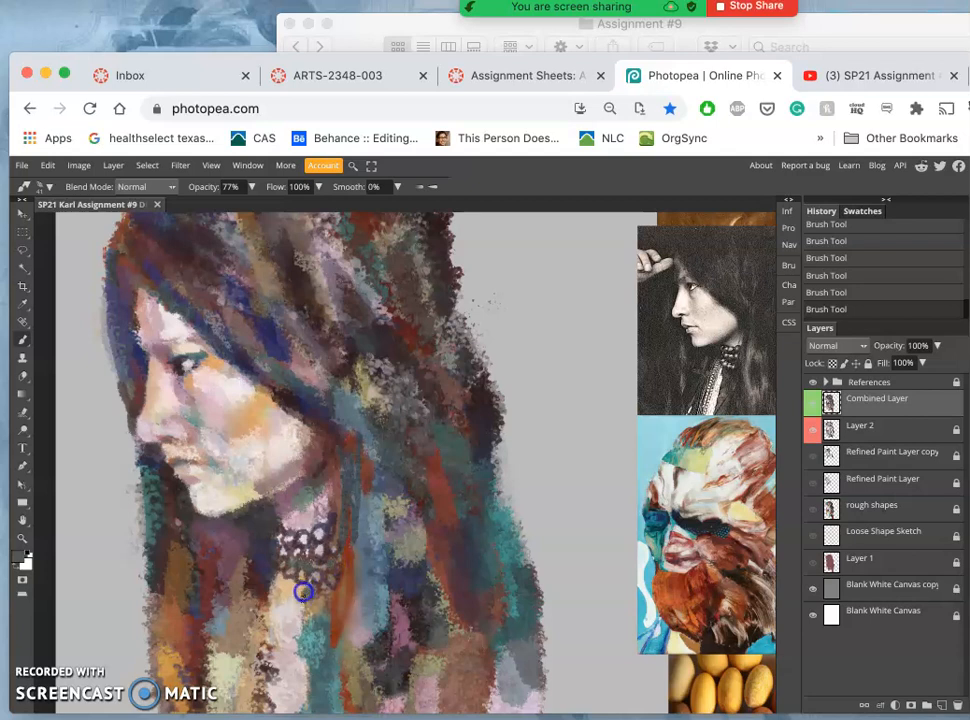
{"action": "mouse_move", "coordinate": [297, 604]}
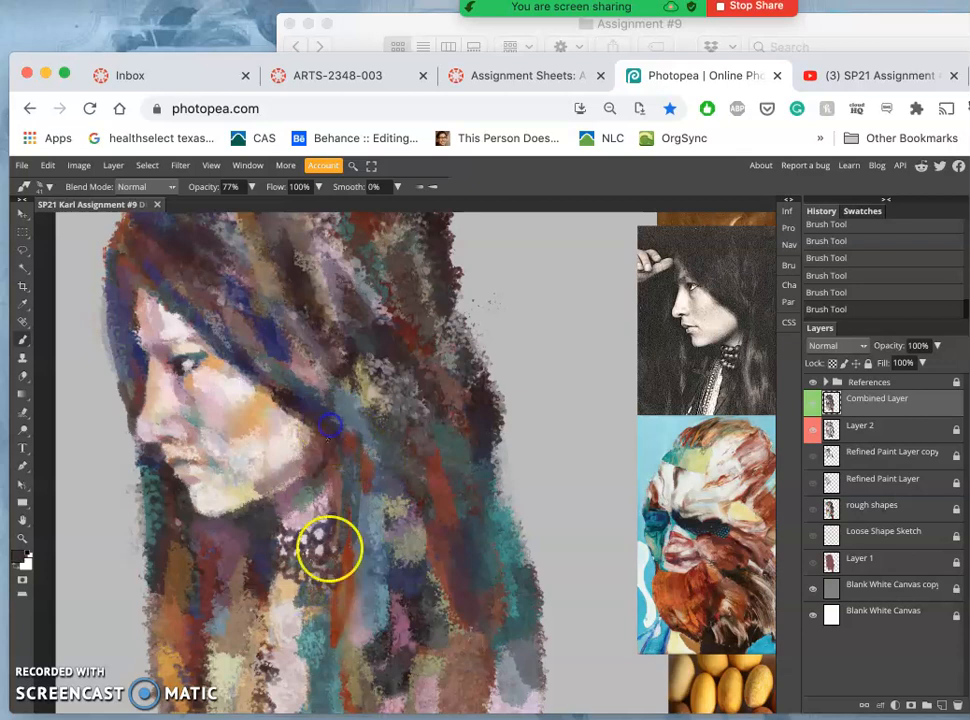
{"action": "left_click_drag", "start_coordinate": [330, 548], "coordinate": [315, 590]}
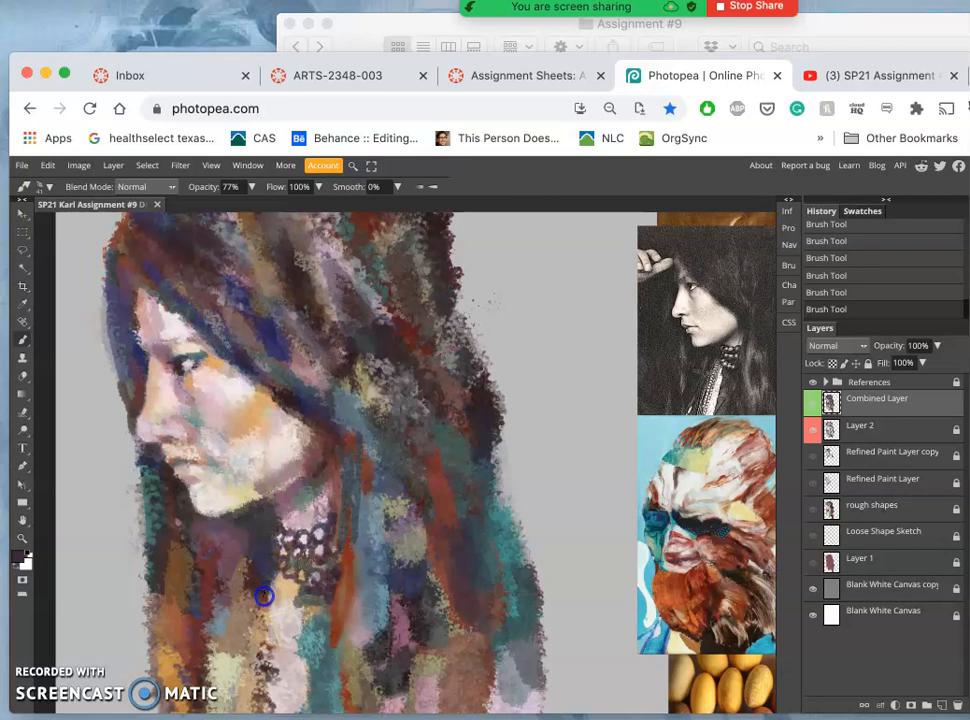
{"action": "mouse_move", "coordinate": [259, 630]}
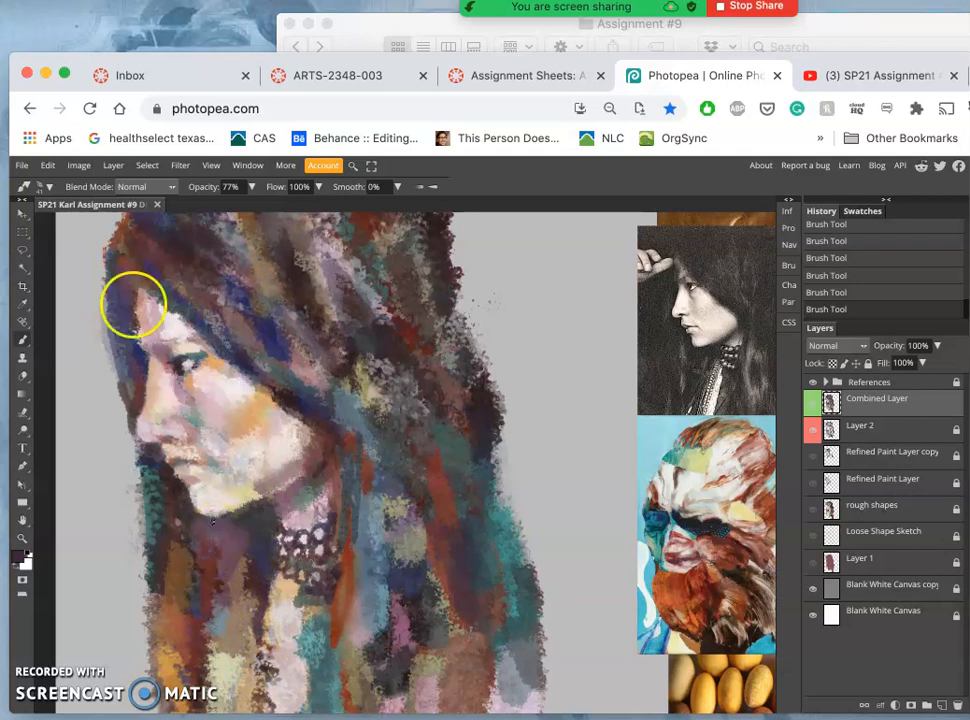
{"action": "left_click", "coordinate": [45, 187]}
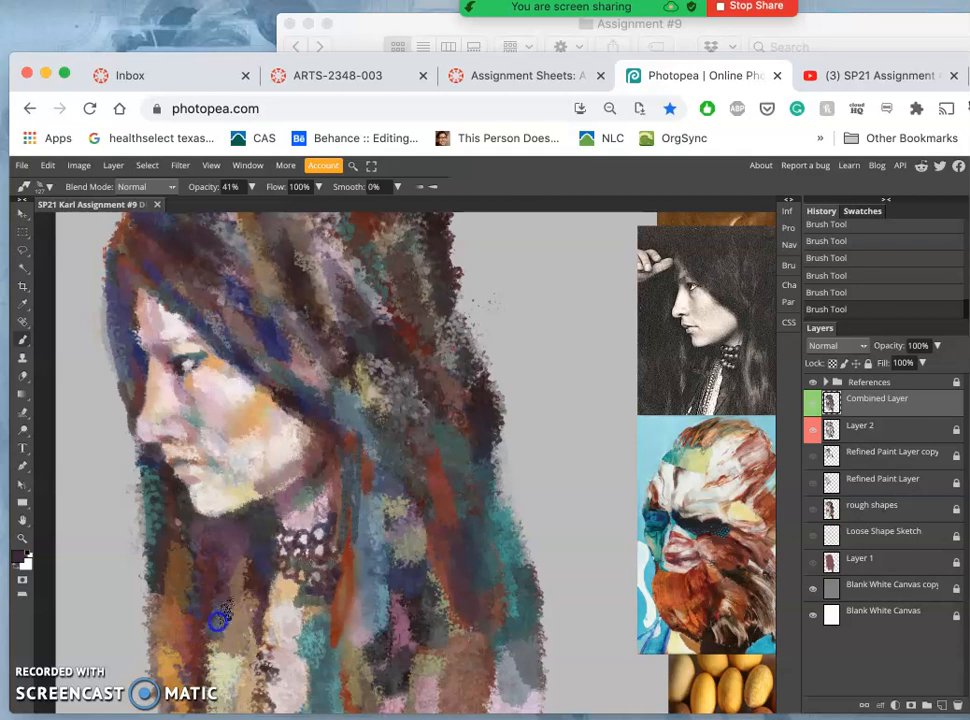
Darken the lower hair and the shadow under the chin, then dab highlights onto two beads.
{"action": "left_click_drag", "start_coordinate": [218, 618], "coordinate": [225, 670]}
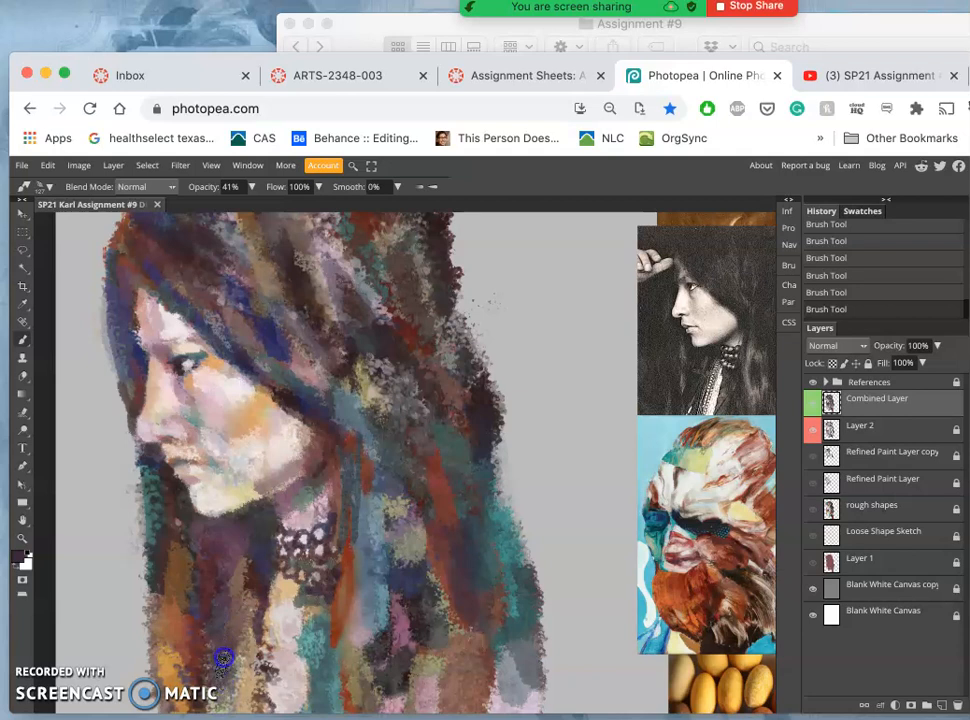
{"action": "left_click_drag", "start_coordinate": [224, 658], "coordinate": [234, 580]}
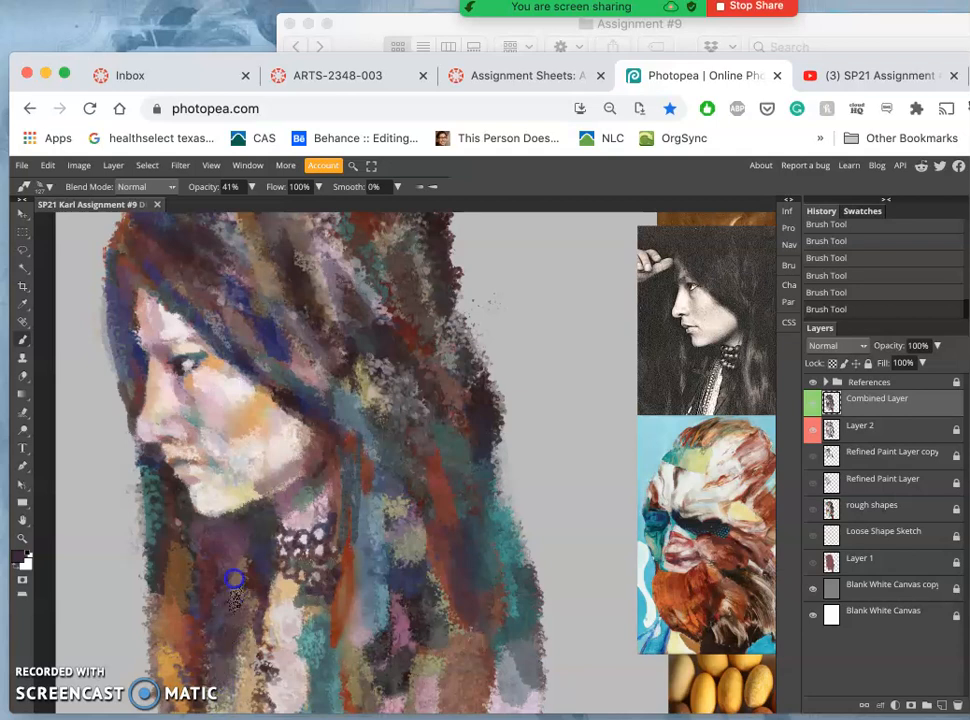
{"action": "mouse_move", "coordinate": [183, 483]}
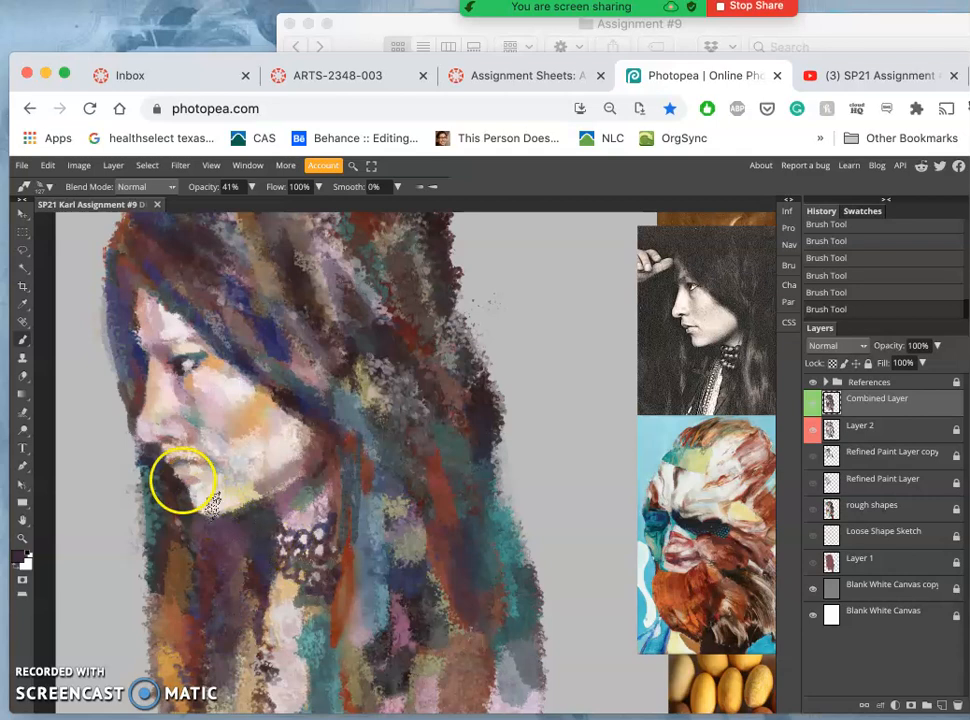
{"action": "left_click_drag", "start_coordinate": [185, 480], "coordinate": [358, 478]}
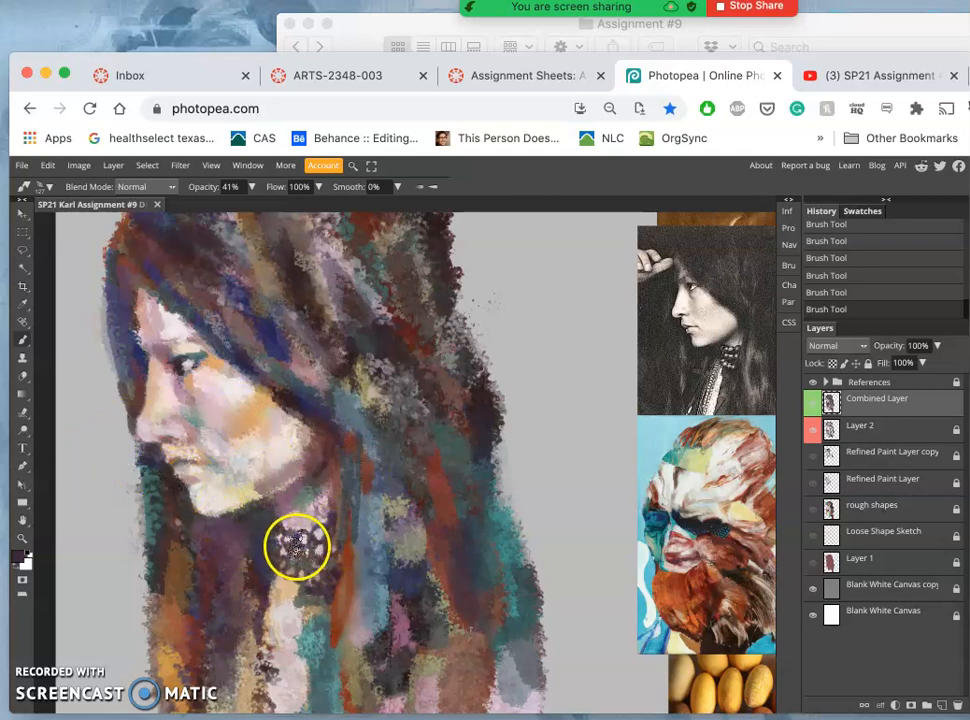
{"action": "left_click", "coordinate": [295, 548]}
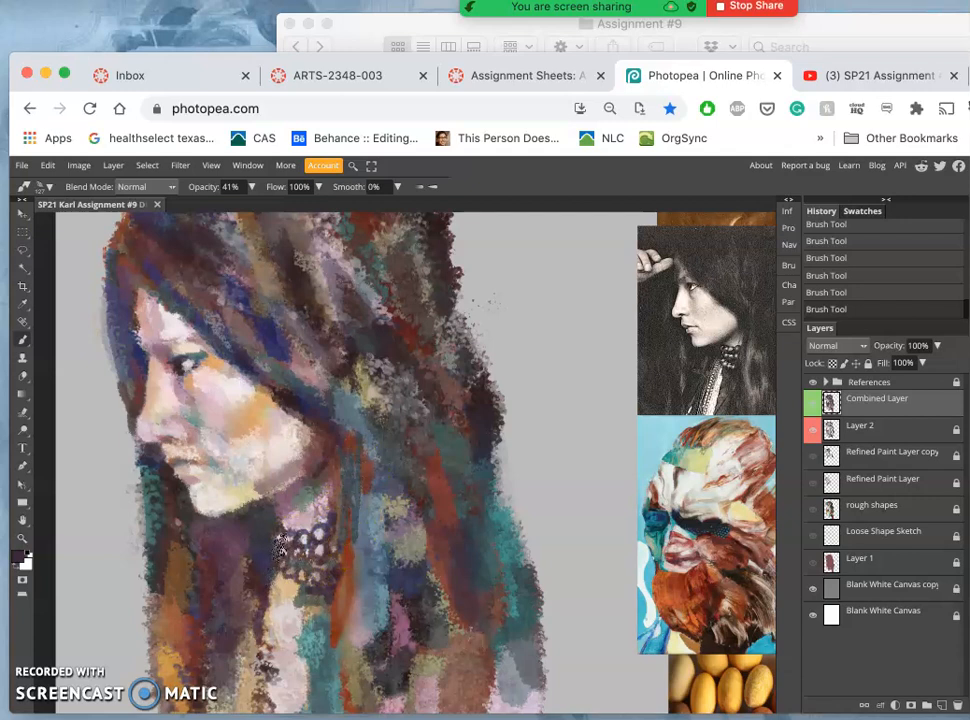
{"action": "left_click", "coordinate": [280, 545]}
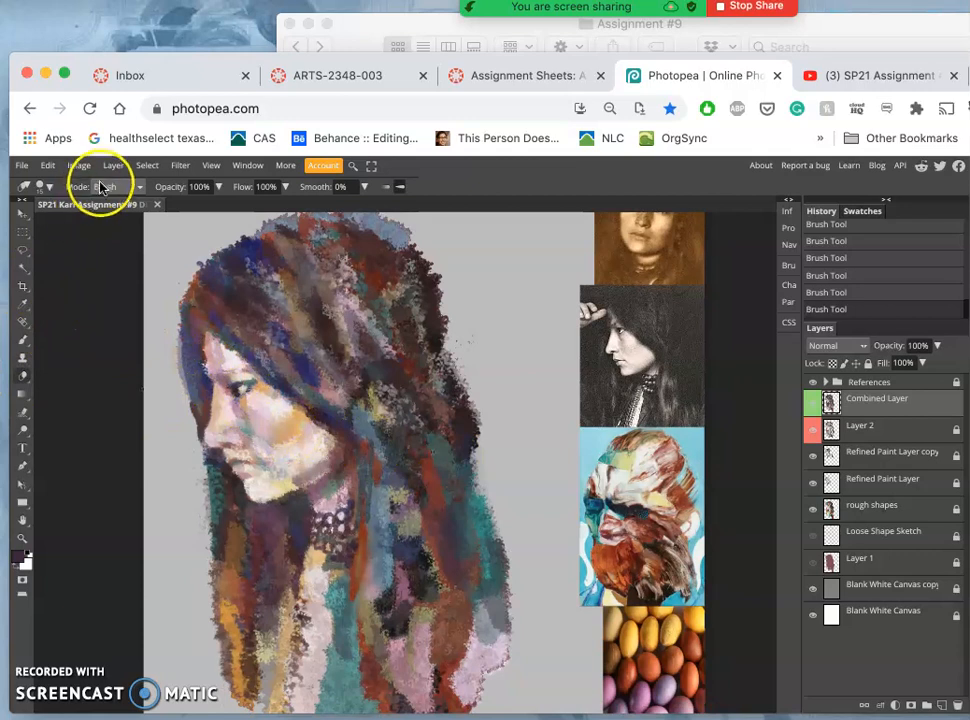
Select the Eraser in Brush mode at 55% opacity and soften the painting.
{"action": "left_click", "coordinate": [104, 187]}
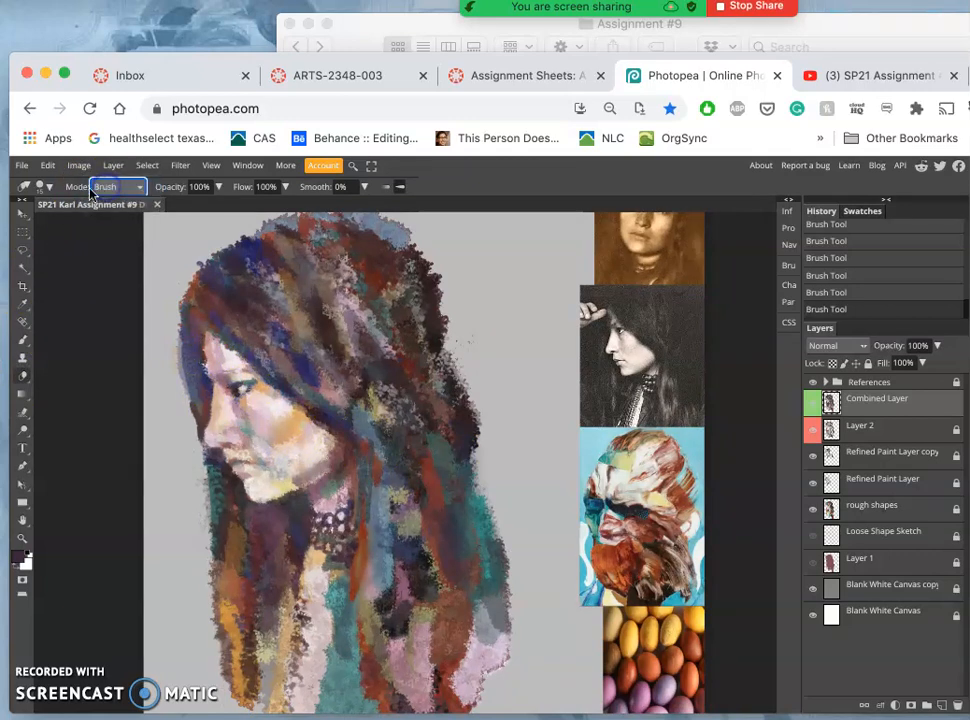
{"action": "left_click", "coordinate": [42, 187]}
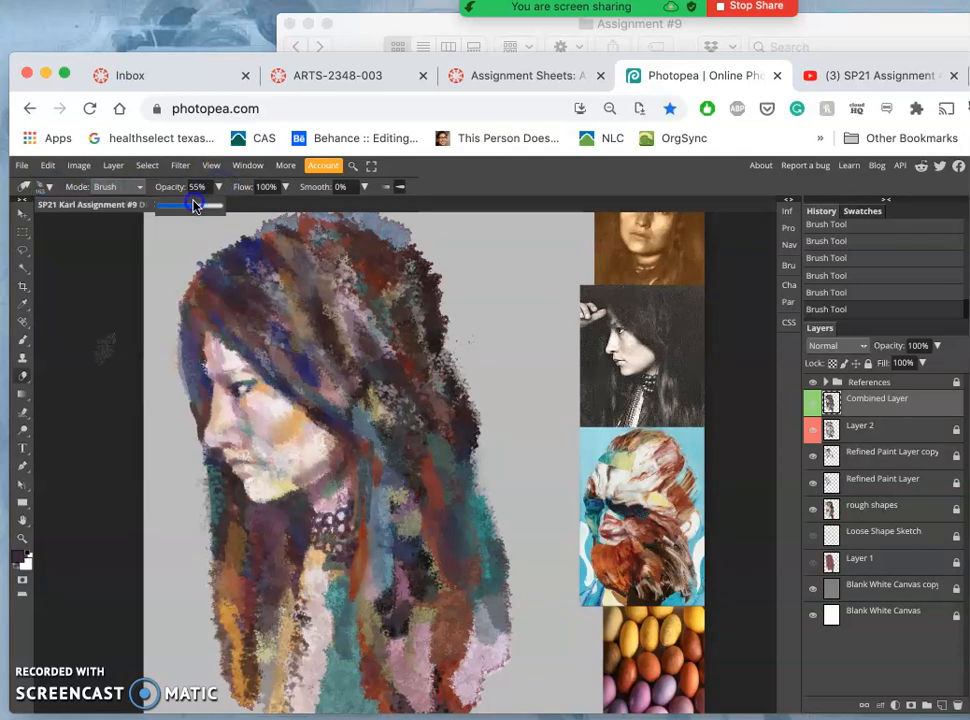
{"action": "left_click", "coordinate": [332, 505]}
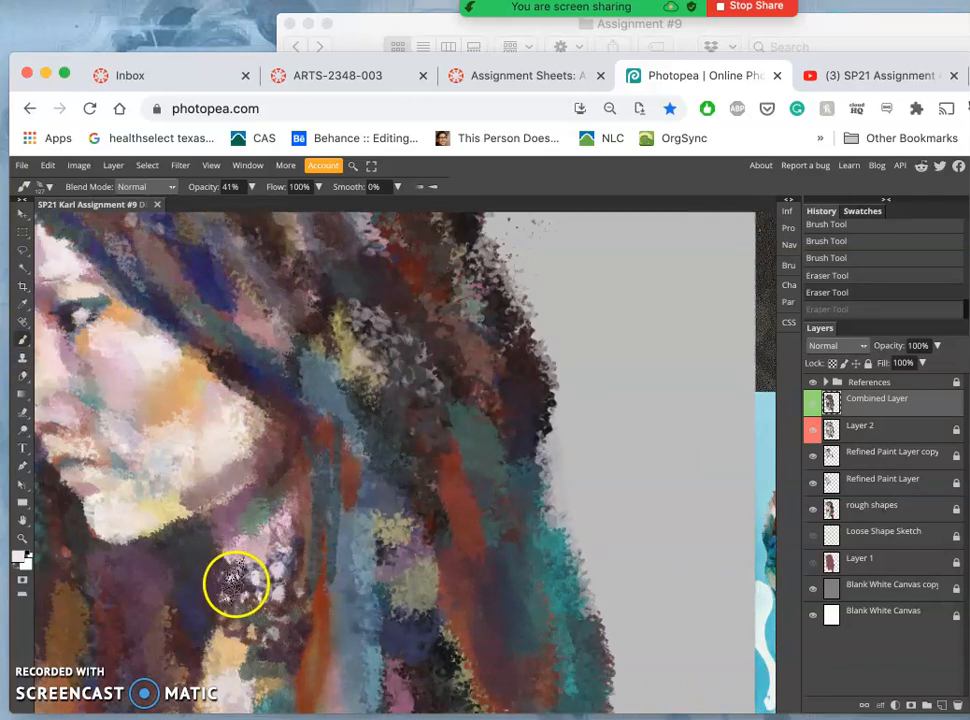
{"action": "left_click", "coordinate": [46, 187]}
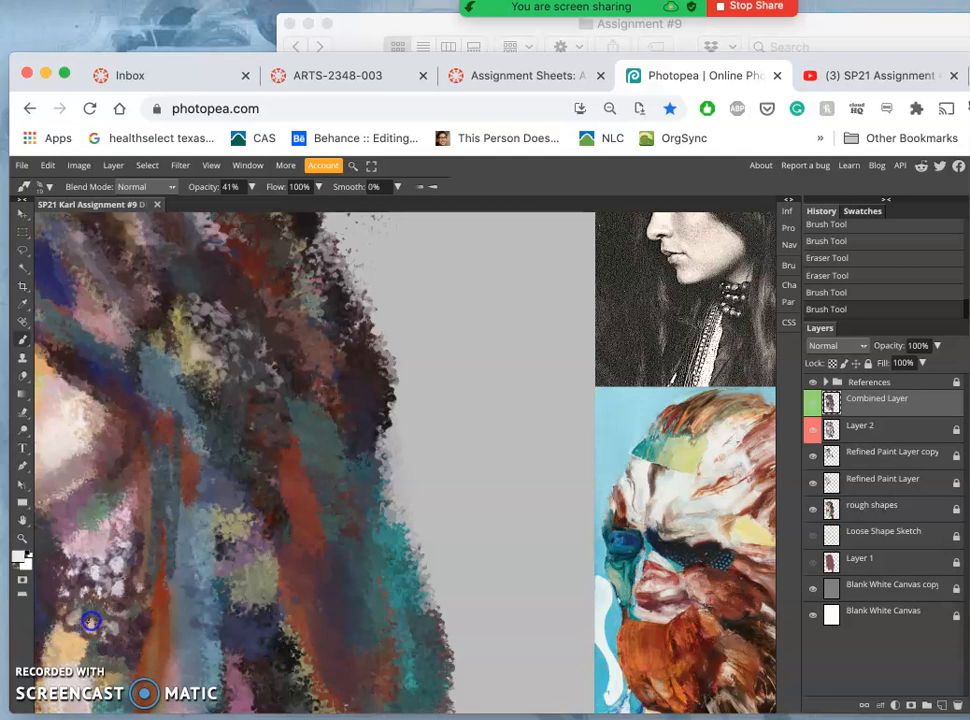
{"action": "mouse_move", "coordinate": [94, 628]}
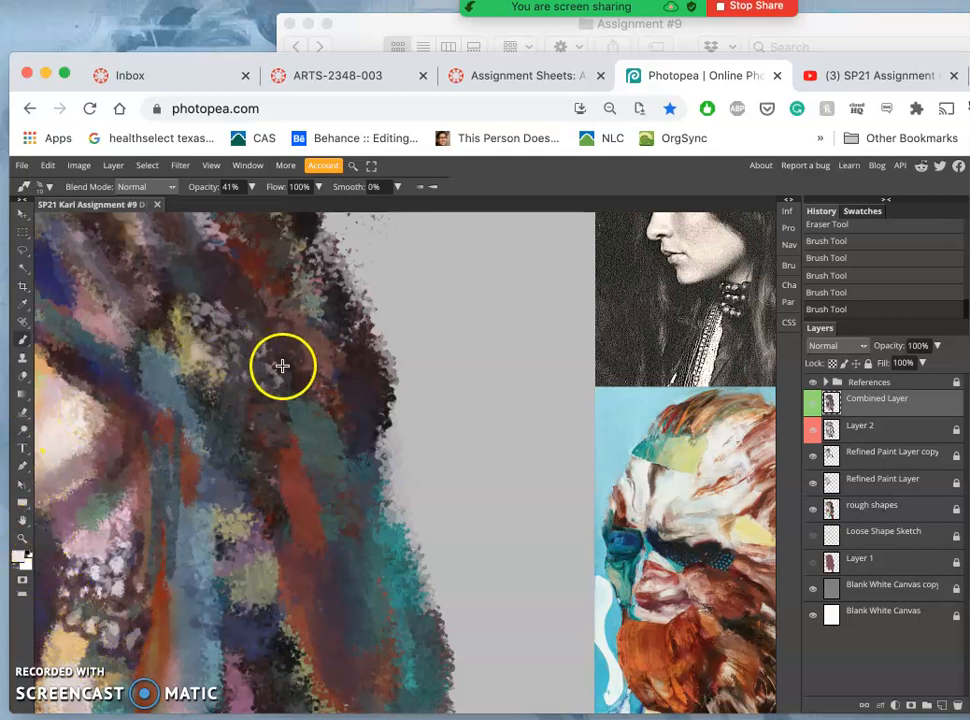
{"action": "mouse_move", "coordinate": [65, 640]}
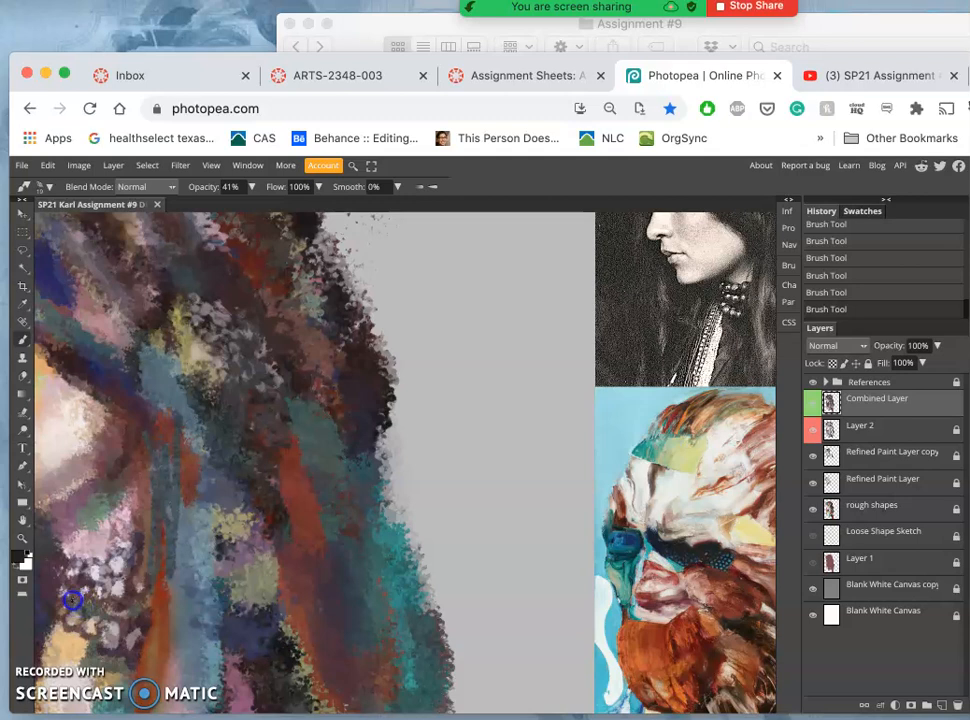
{"action": "mouse_move", "coordinate": [86, 613]}
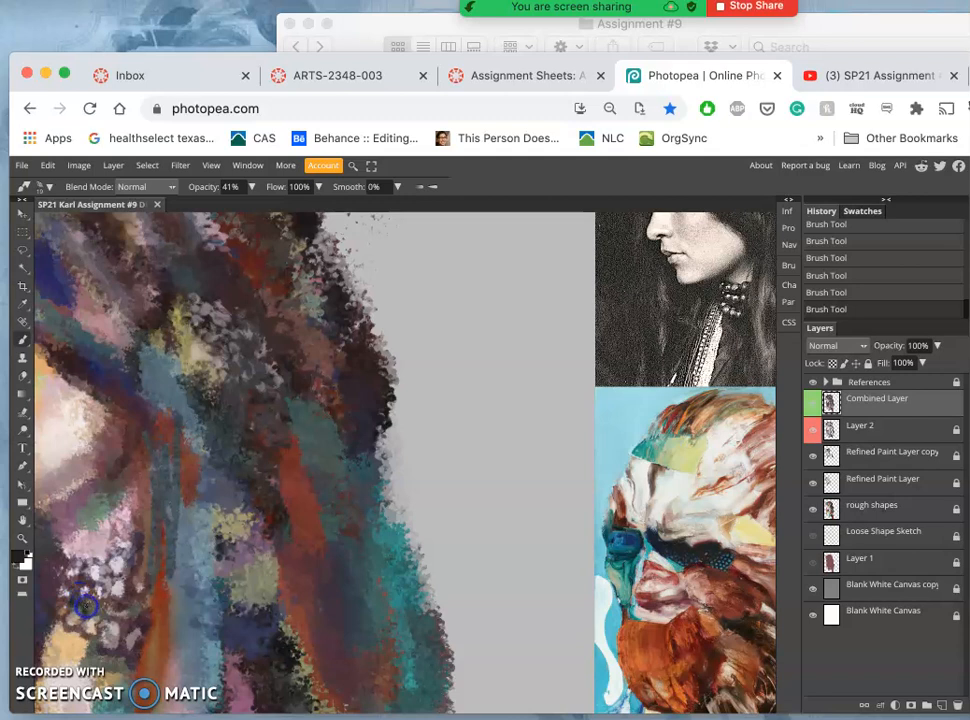
{"action": "mouse_move", "coordinate": [98, 632]}
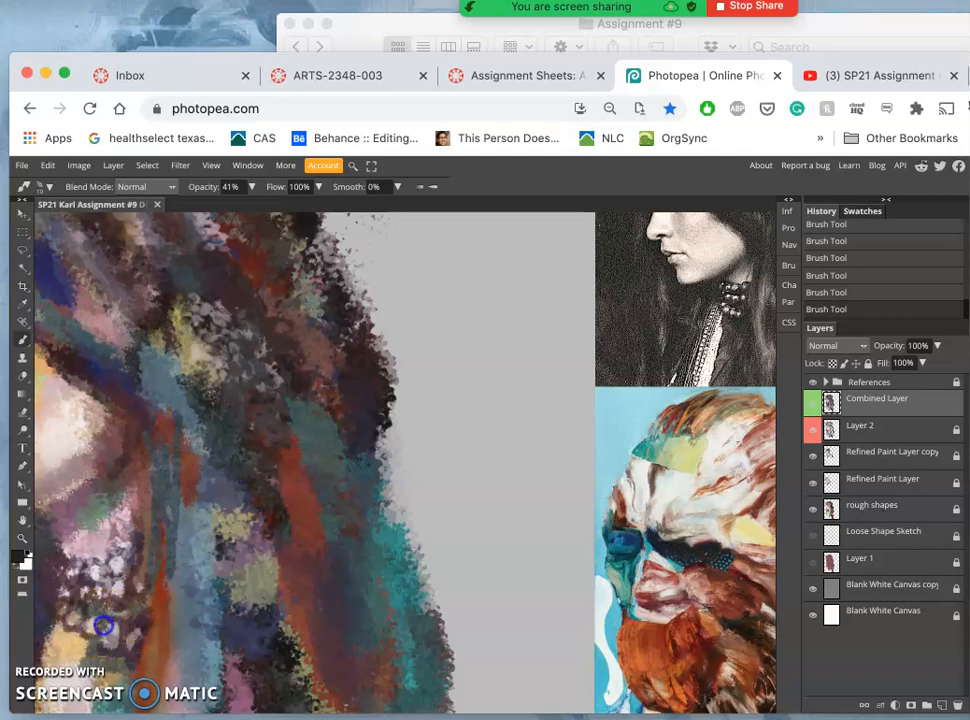
{"action": "mouse_move", "coordinate": [120, 622]}
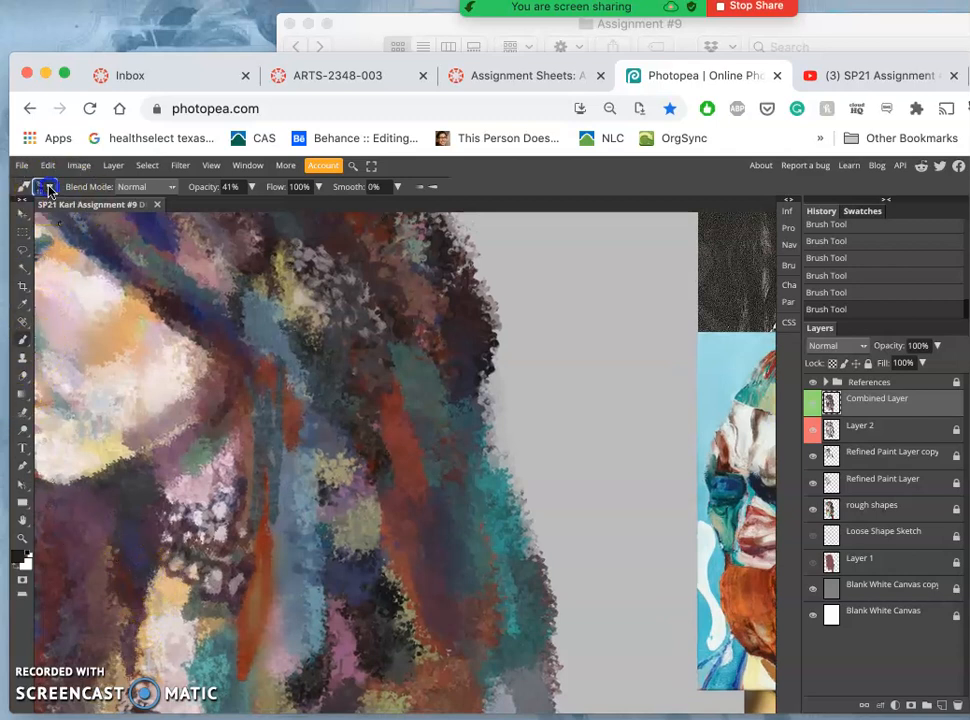
Open the brush picker to set the brush size to 77 px.
{"action": "left_click", "coordinate": [45, 187]}
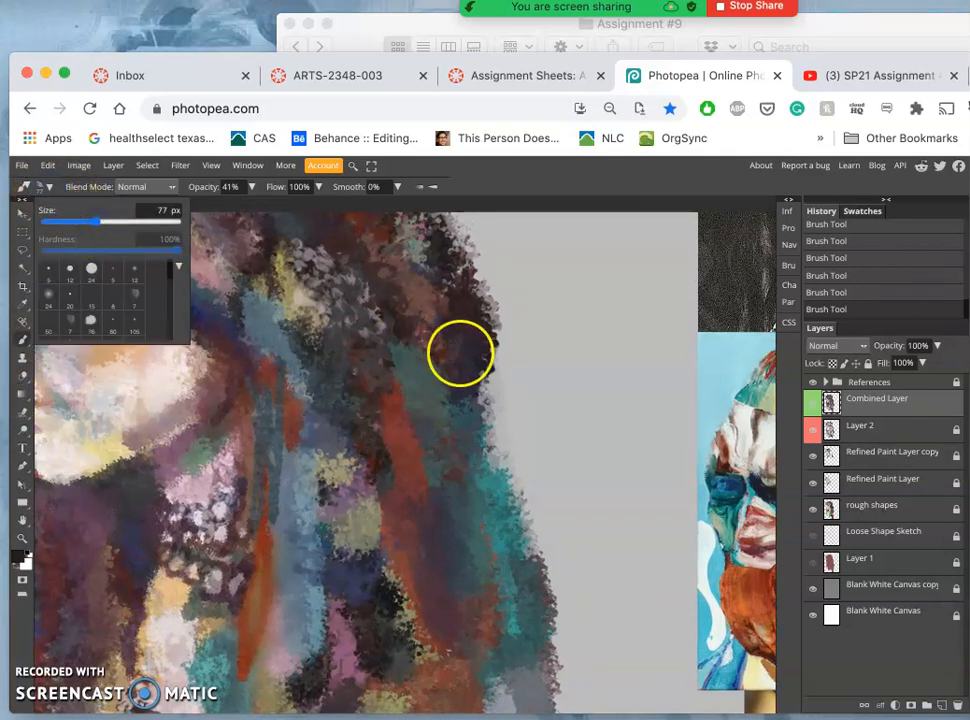